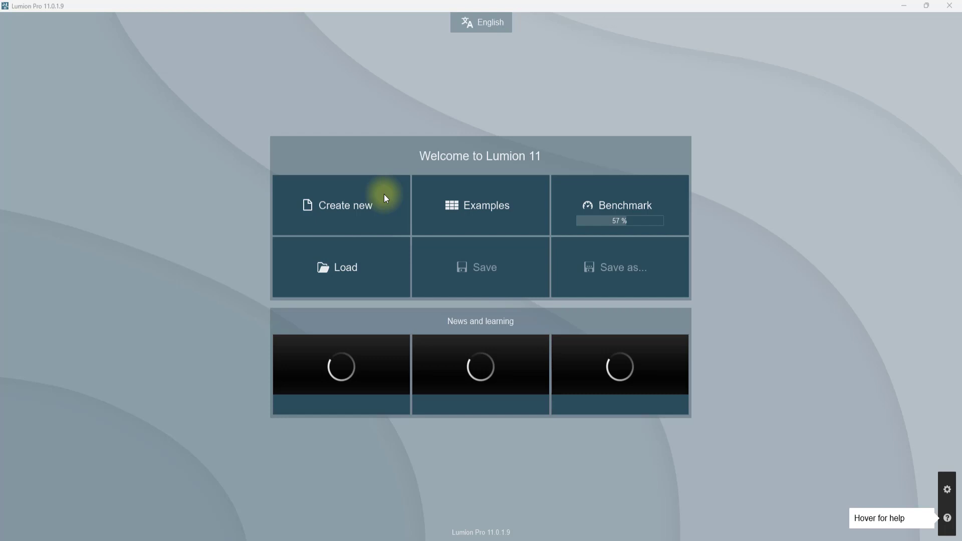
mouse_move(403, 229)
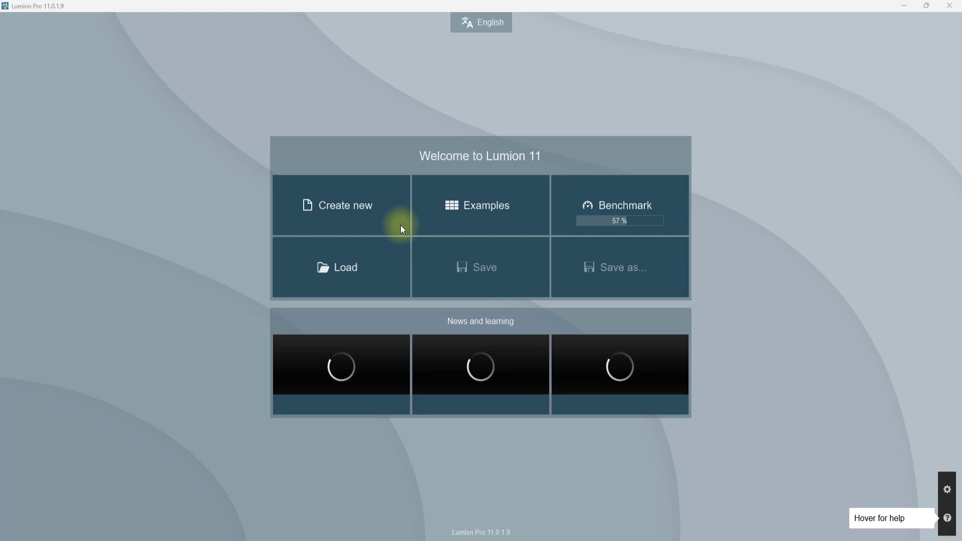
mouse_move(538, 471)
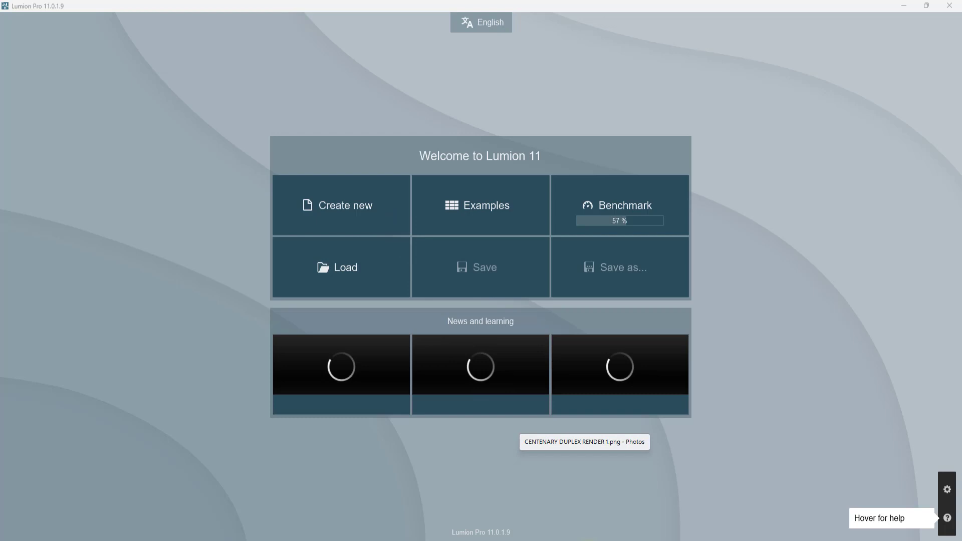
- Browse through the duplex render images in the gallery one after another
left_click(583, 441)
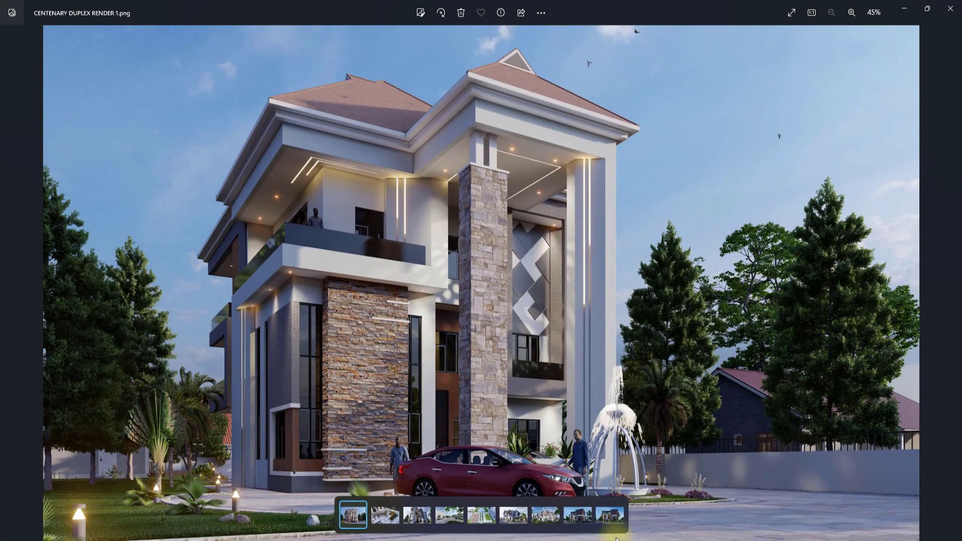
mouse_move(947, 294)
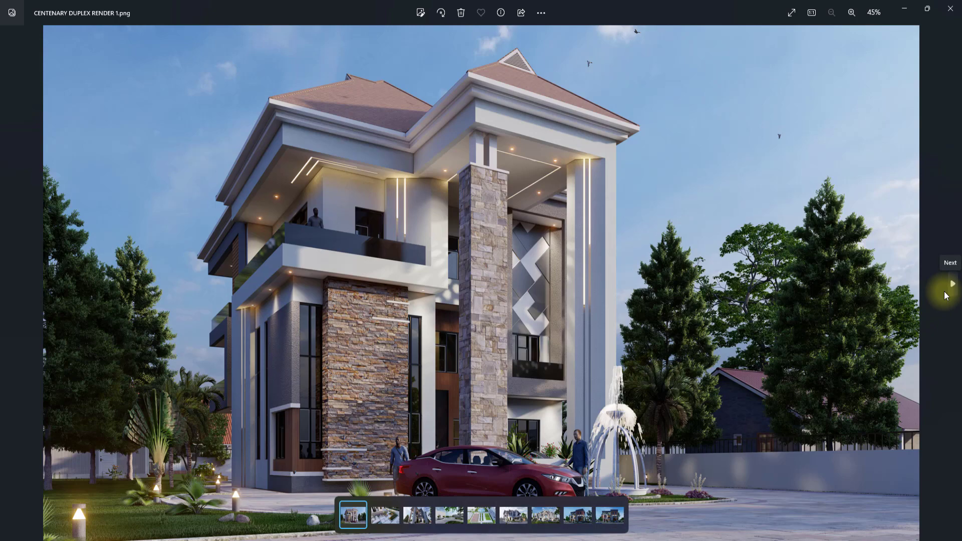
left_click(953, 283)
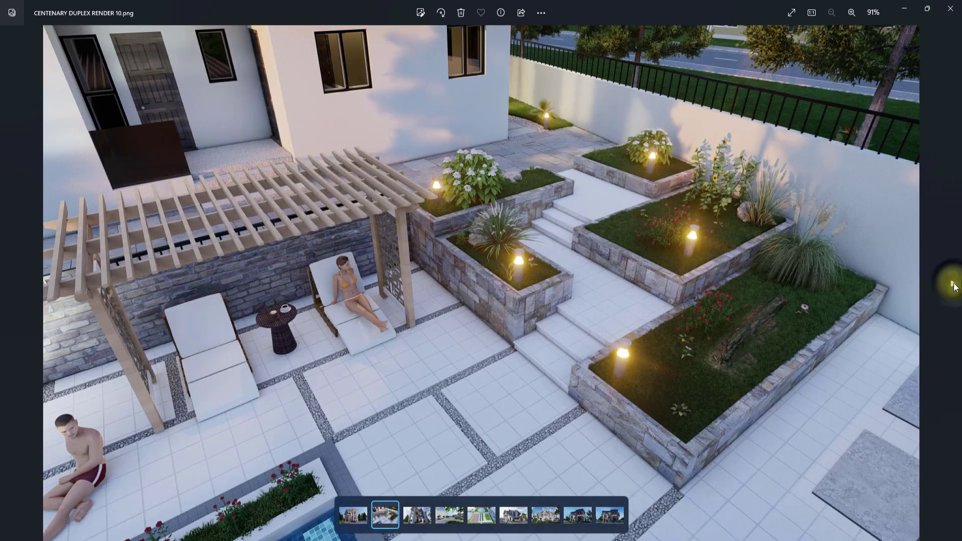
left_click(449, 515)
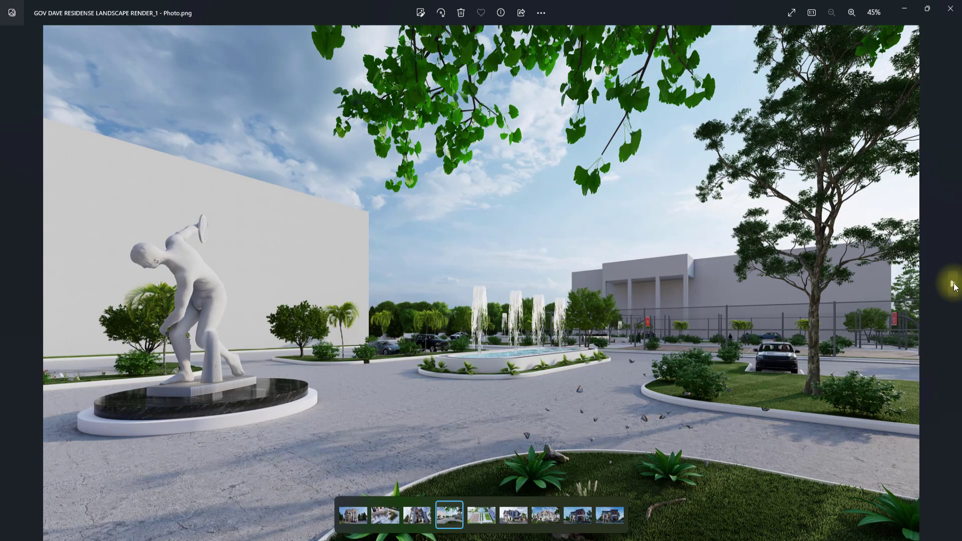
left_click(481, 514)
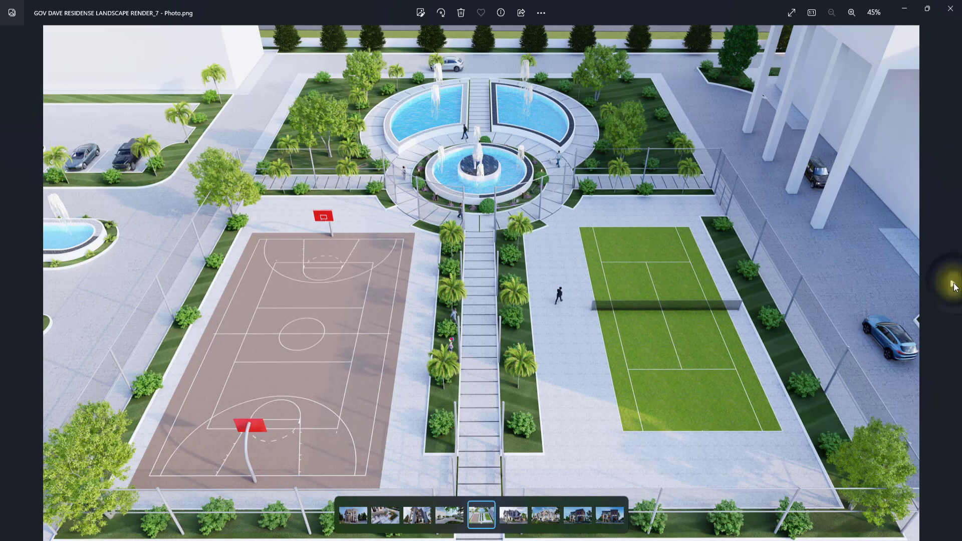
left_click(513, 515)
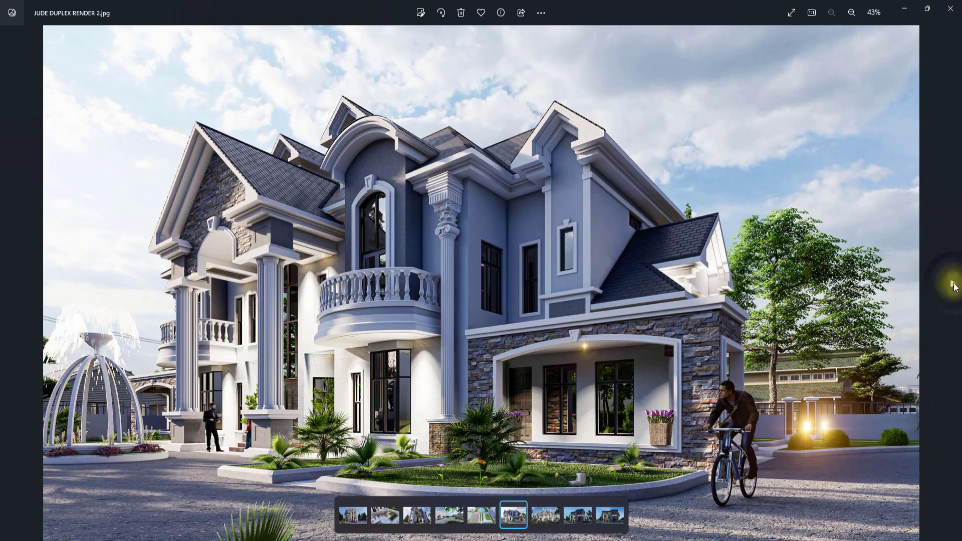
left_click(545, 515)
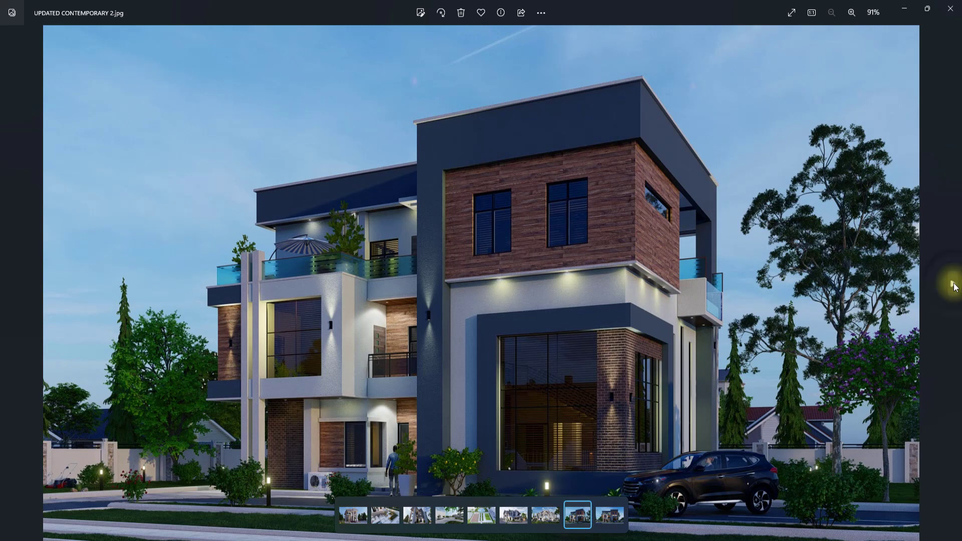
left_click(609, 515)
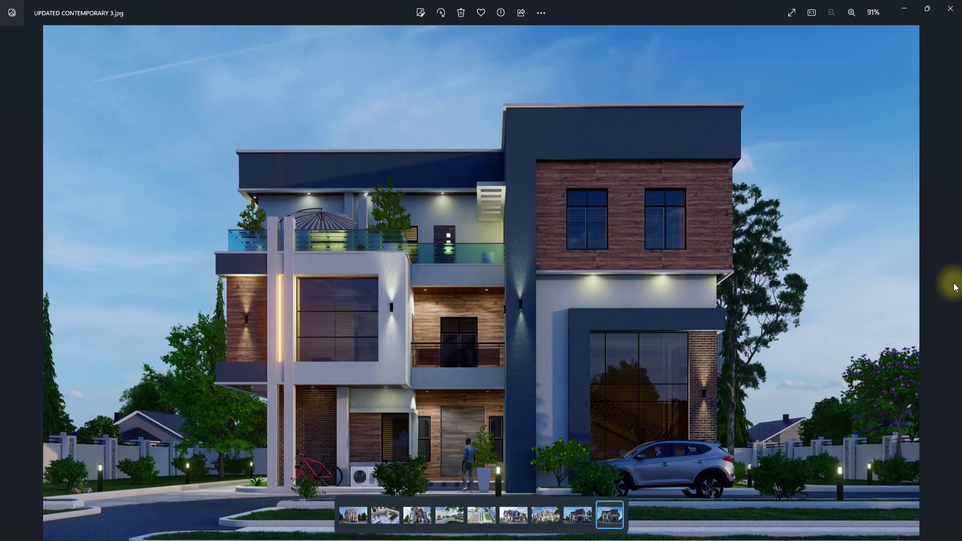
mouse_move(665, 259)
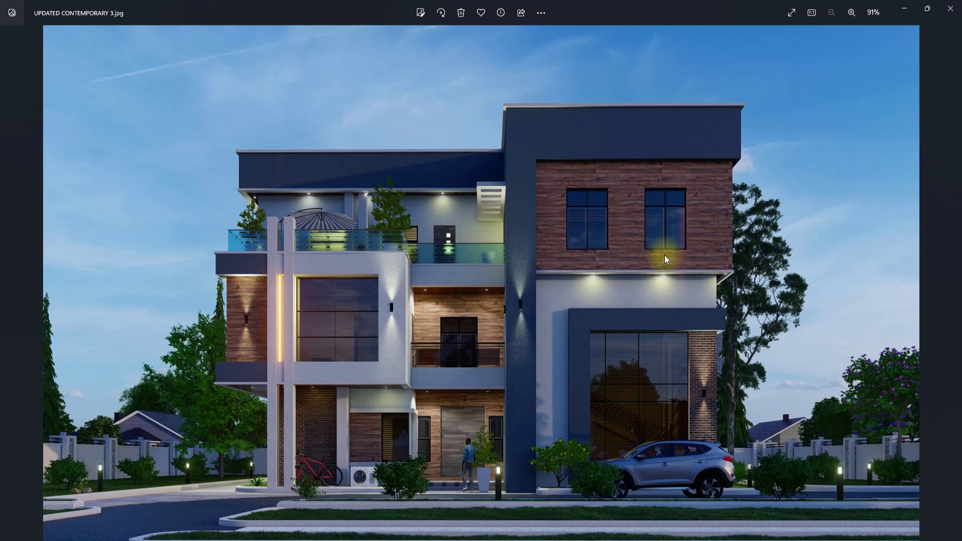
mouse_move(451, 201)
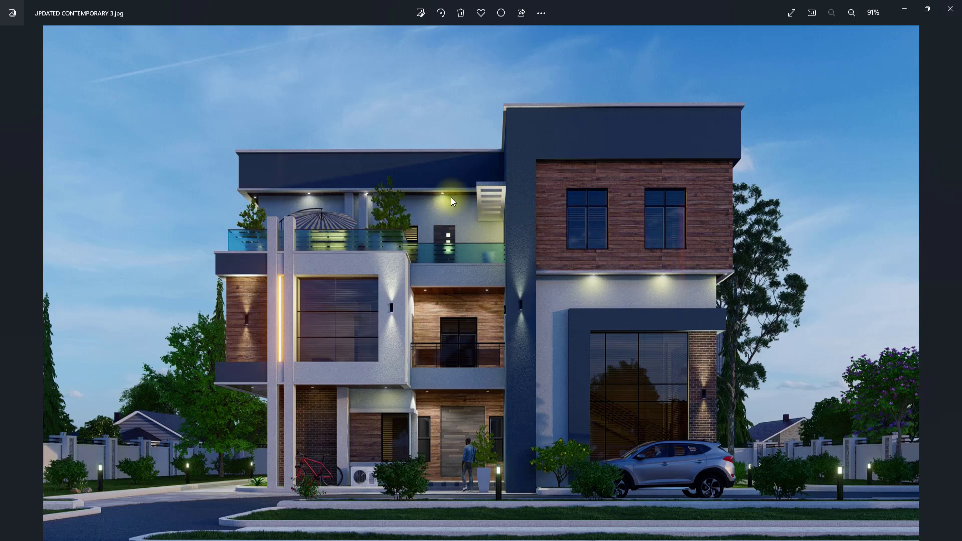
mouse_move(568, 159)
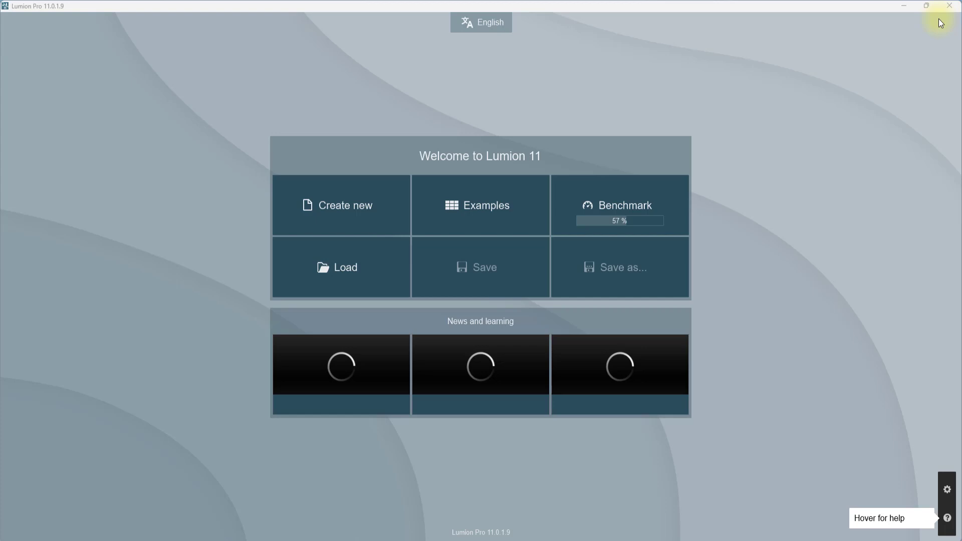
mouse_move(448, 222)
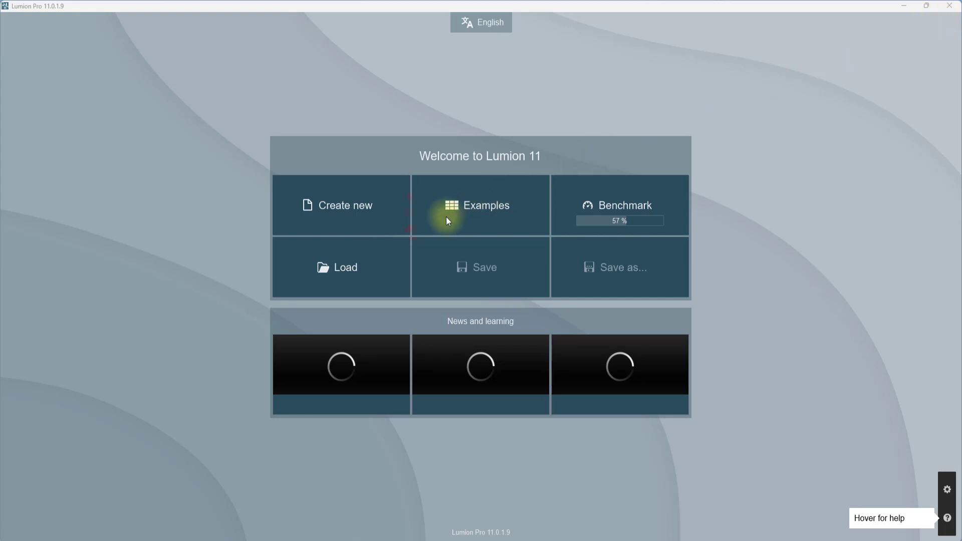
mouse_move(480, 204)
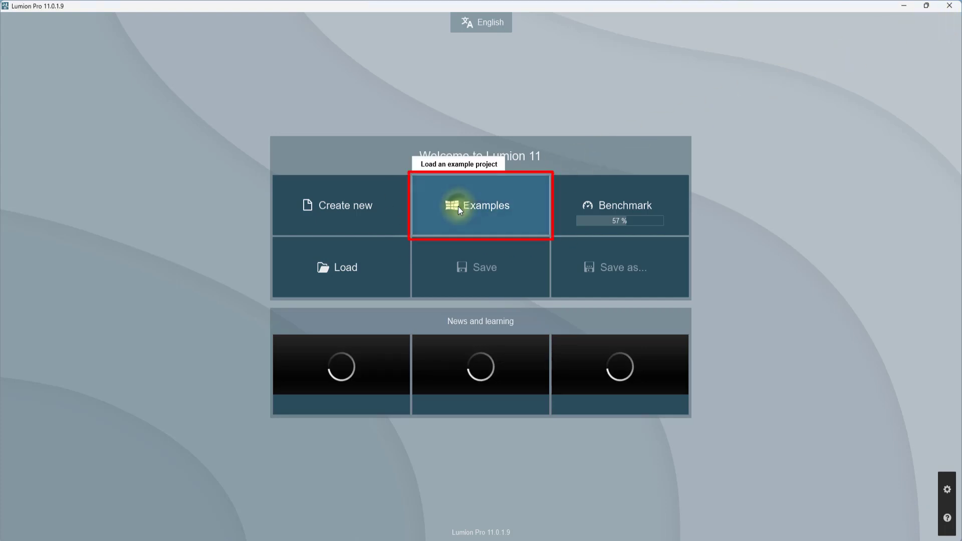
- Glance at the example projects, return to the welcome screen and bring up the Benchmark results
left_click(480, 205)
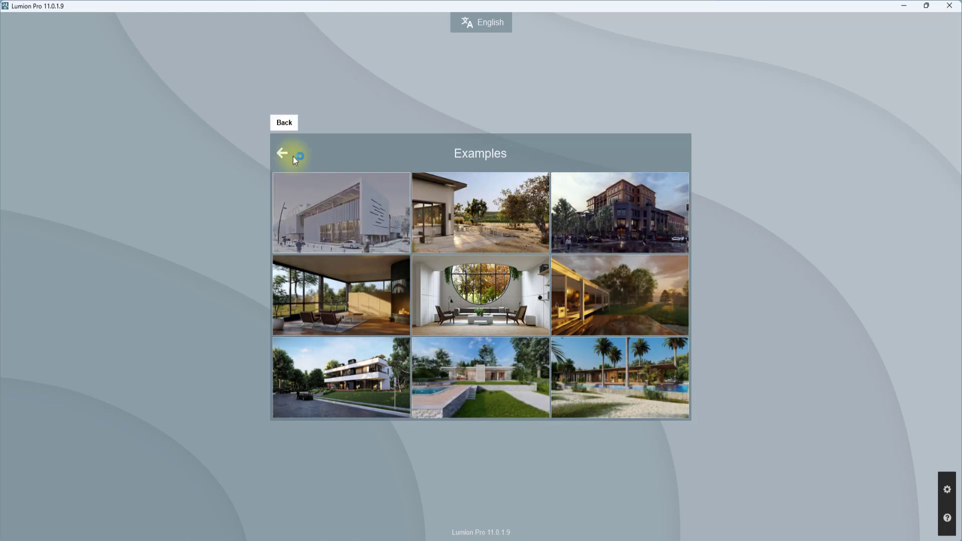
left_click(282, 152)
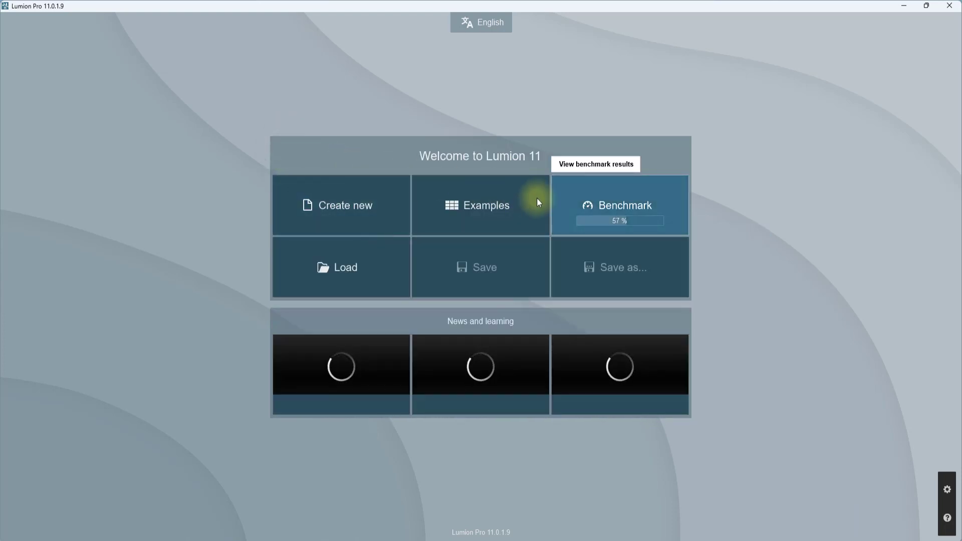
left_click(595, 164)
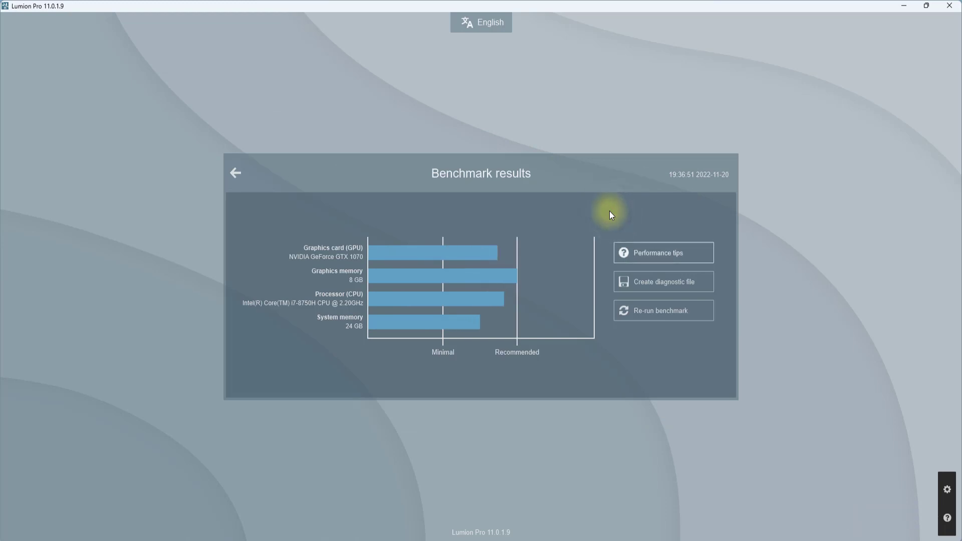
mouse_move(435, 299)
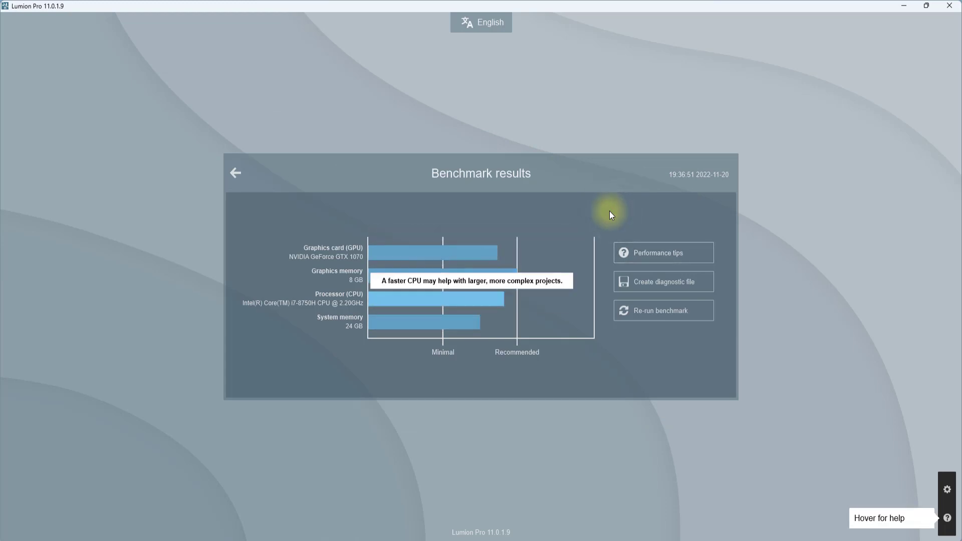
mouse_move(442, 277)
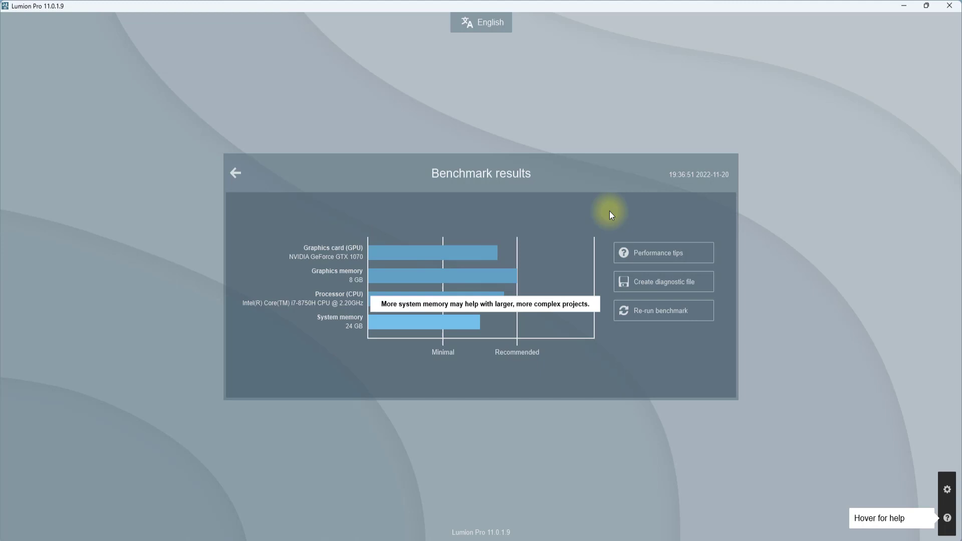
mouse_move(235, 172)
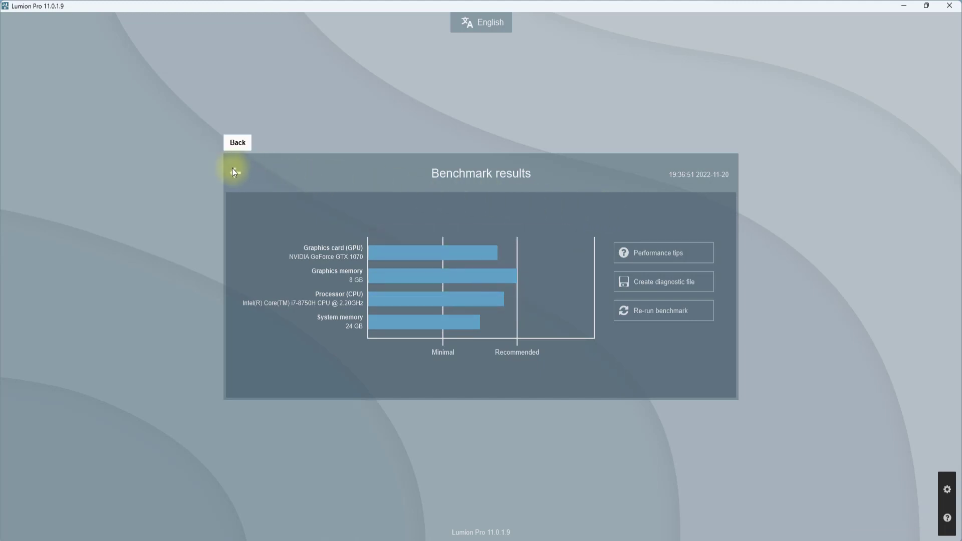
- Leave the benchmark page and create a new project from a plain environment template
left_click(236, 141)
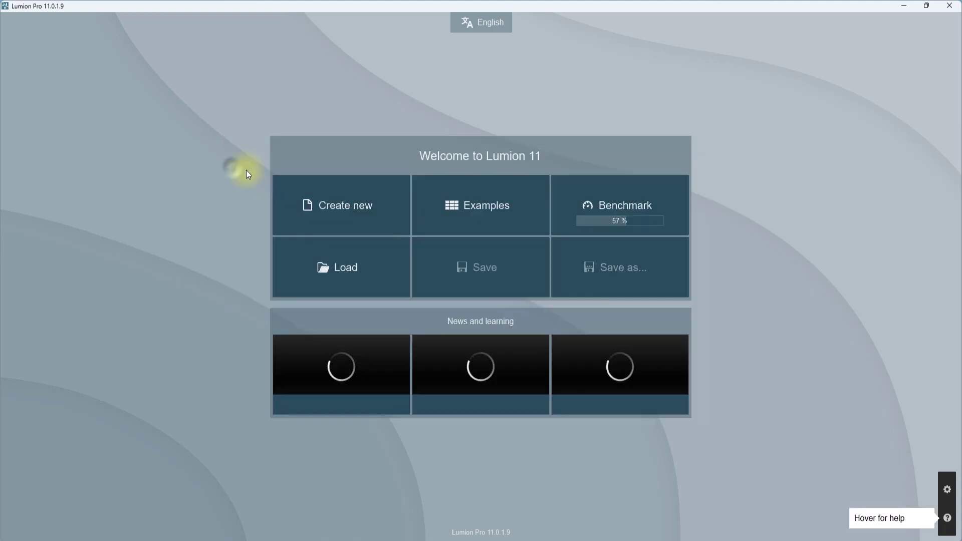
mouse_move(347, 270)
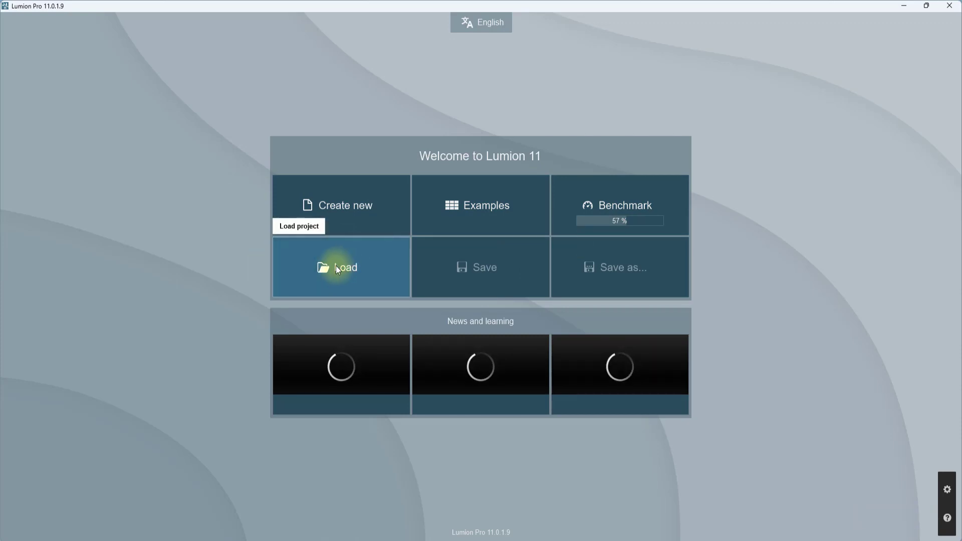
left_click(484, 266)
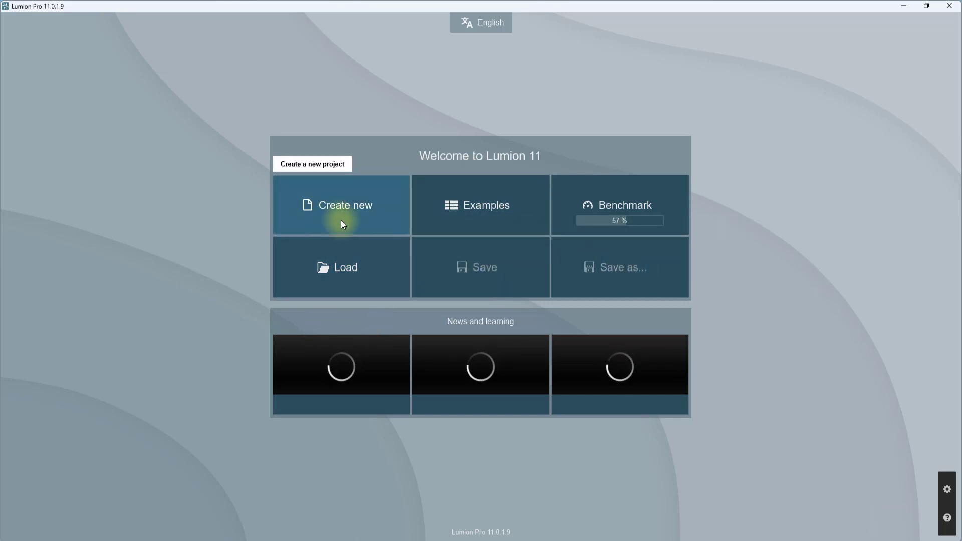
left_click(340, 204)
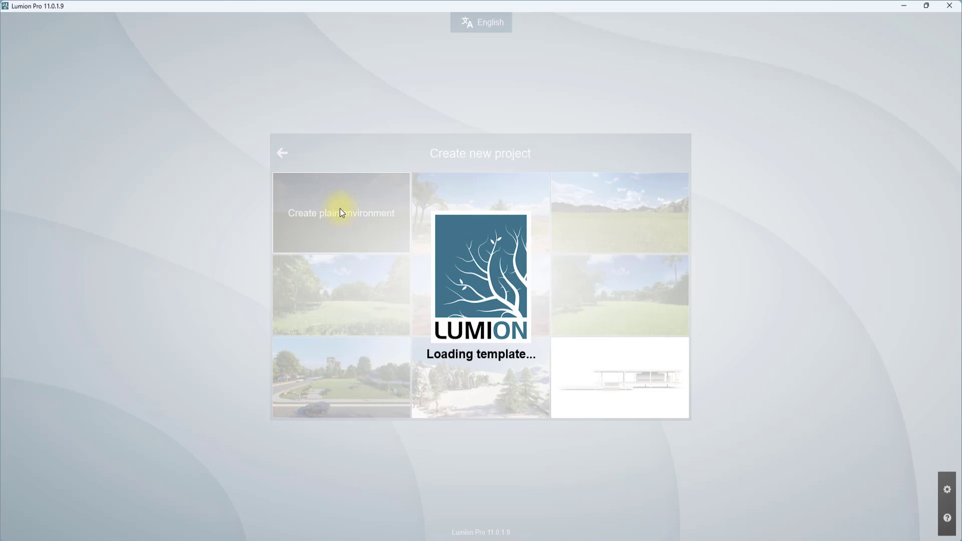
left_click(341, 213)
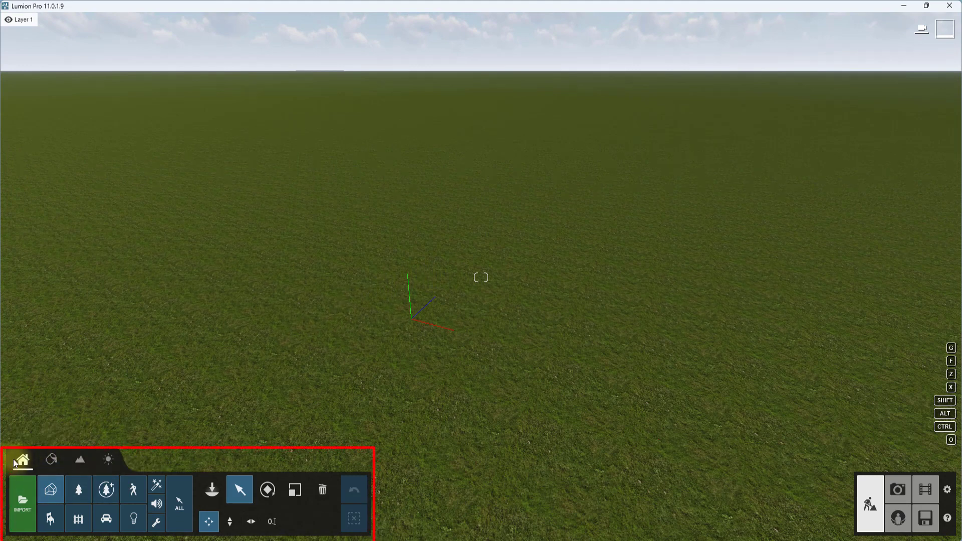
mouse_move(78, 489)
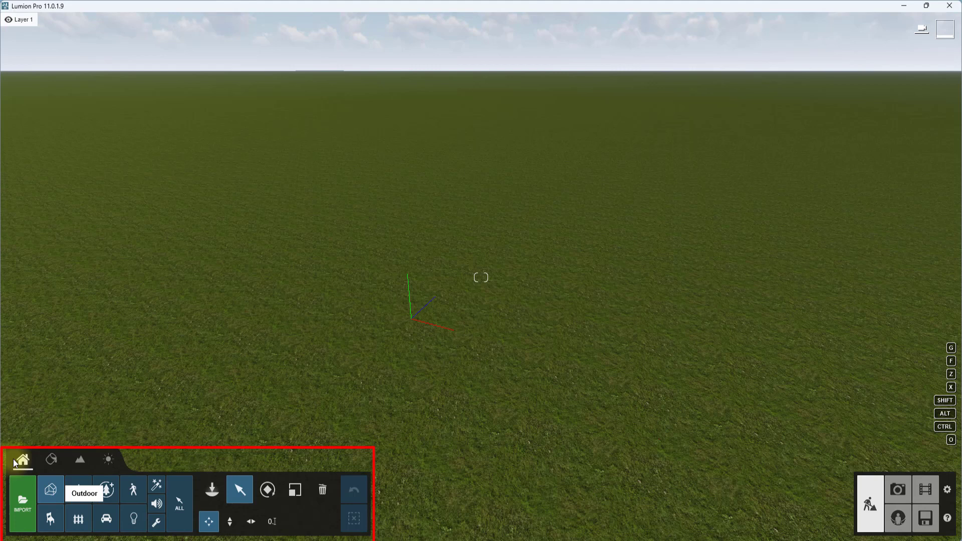
mouse_move(78, 489)
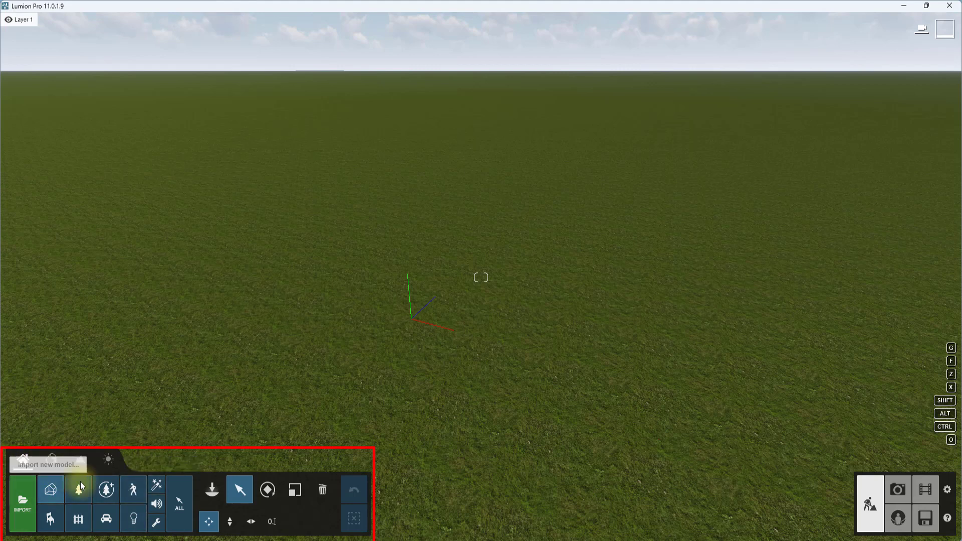
mouse_move(105, 489)
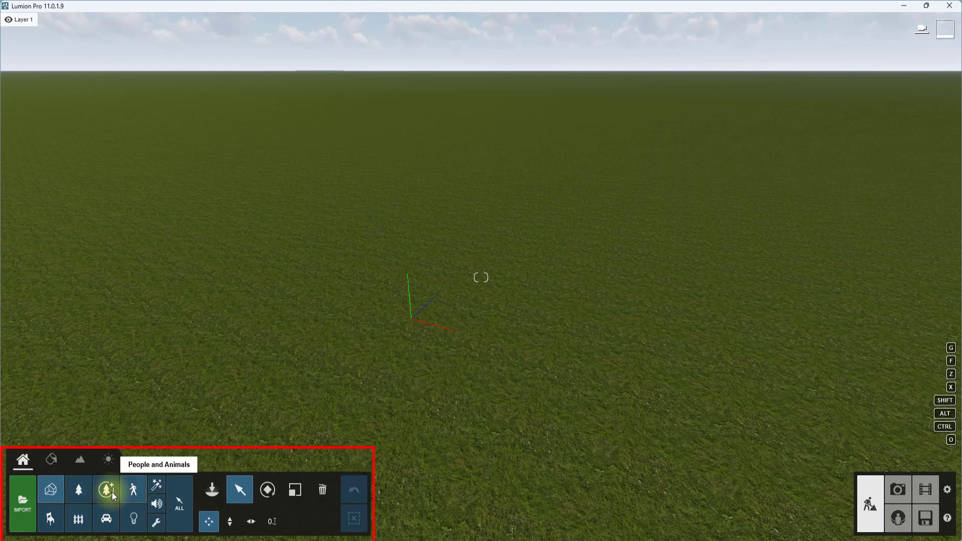
mouse_move(78, 489)
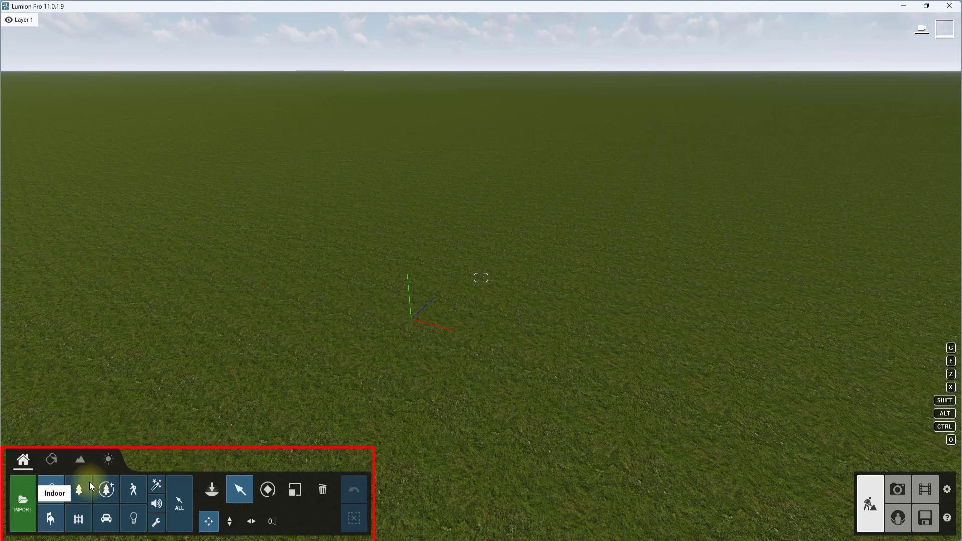
mouse_move(50, 490)
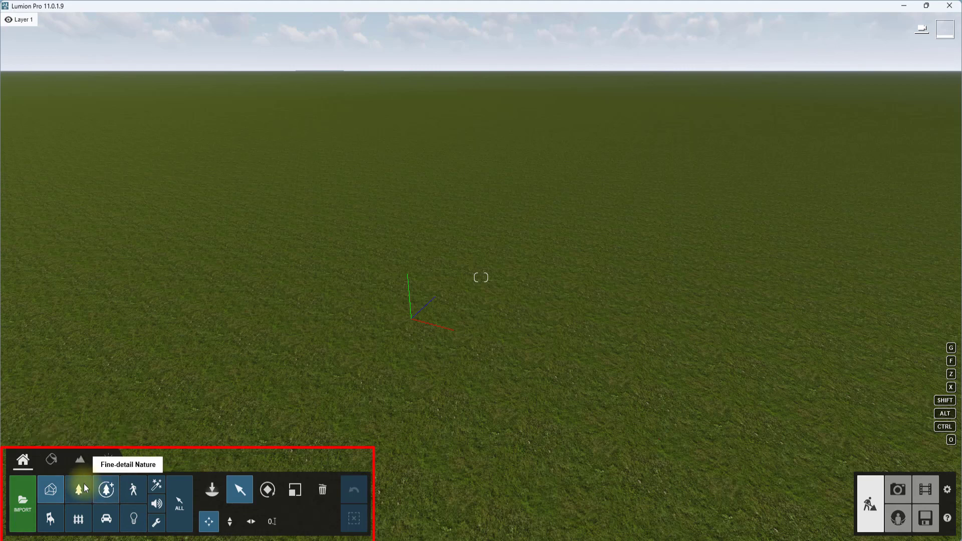
mouse_move(22, 504)
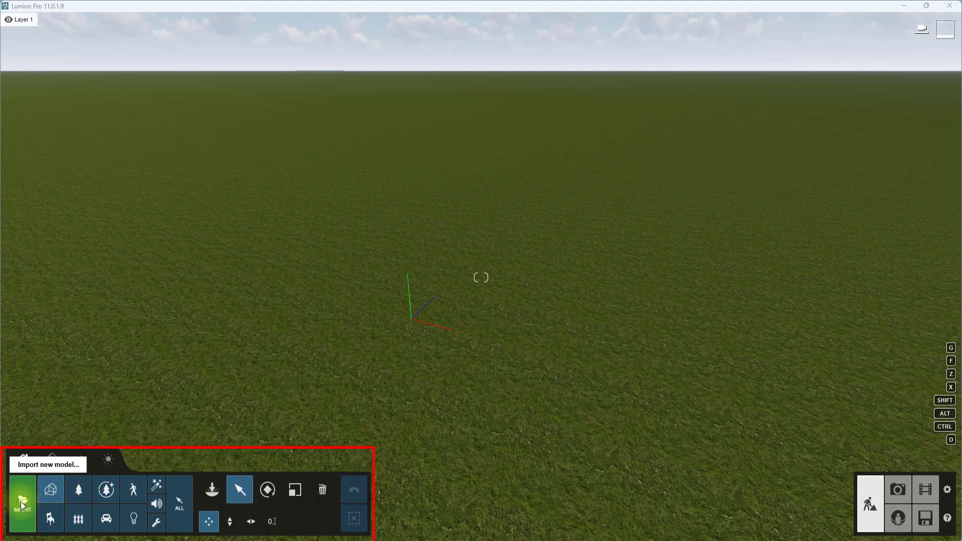
left_click(22, 499)
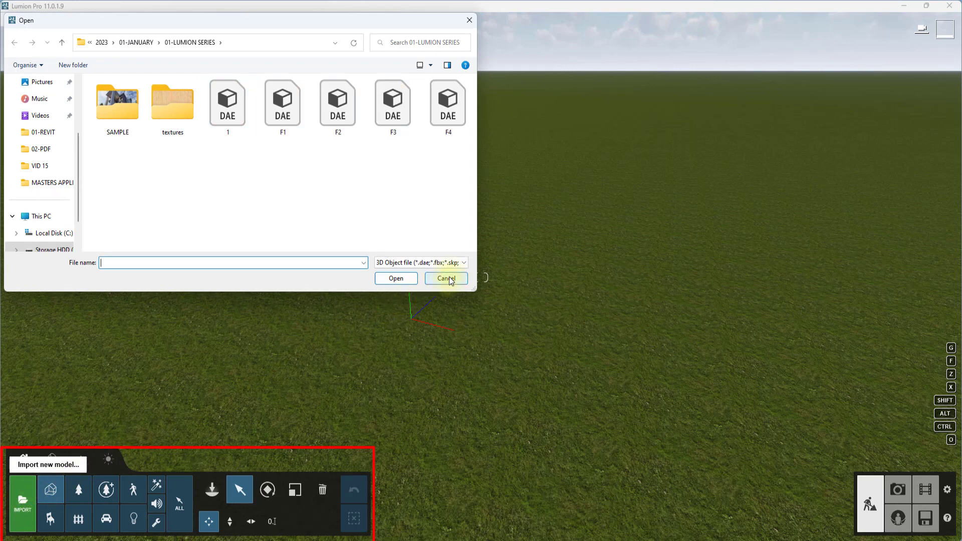
left_click(445, 279)
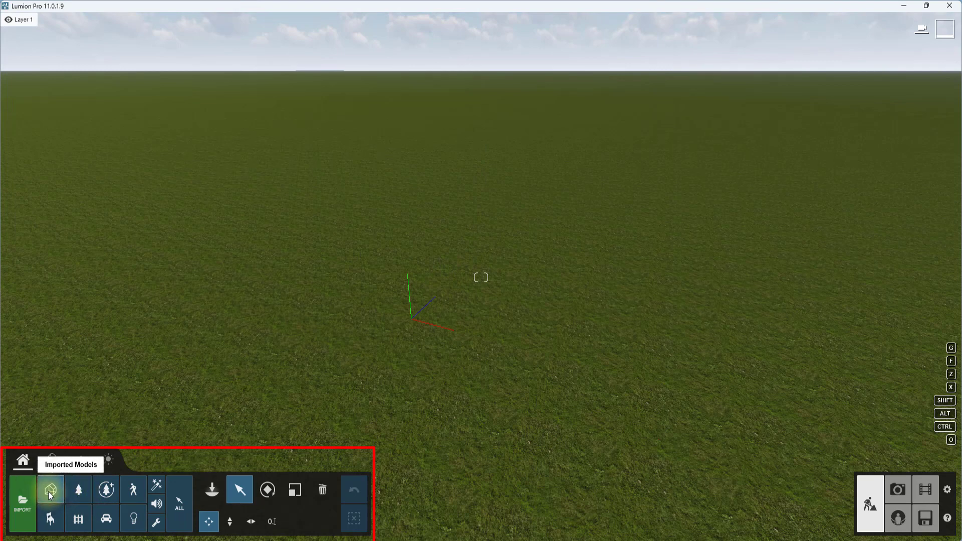
- Place a tree from the Nature library onto the grass landscape
left_click(211, 490)
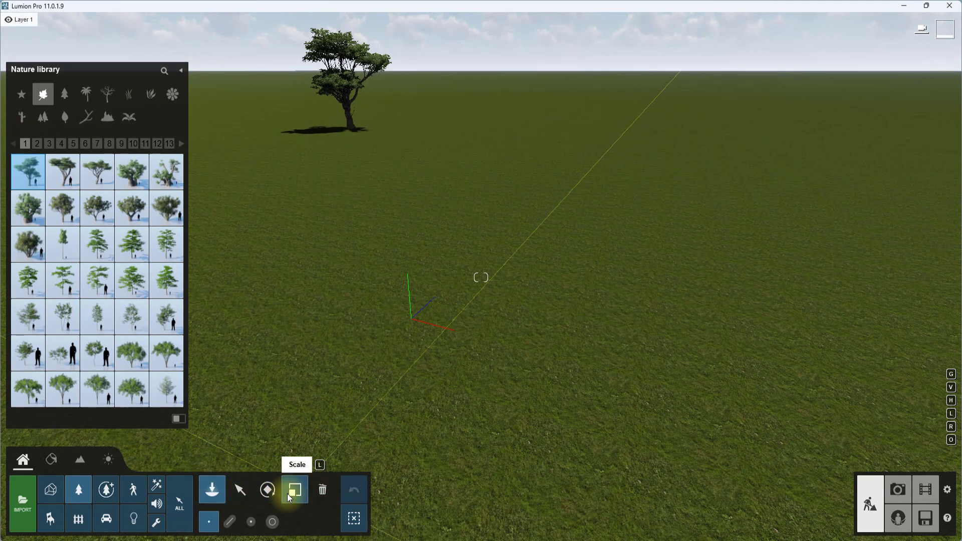
mouse_move(322, 489)
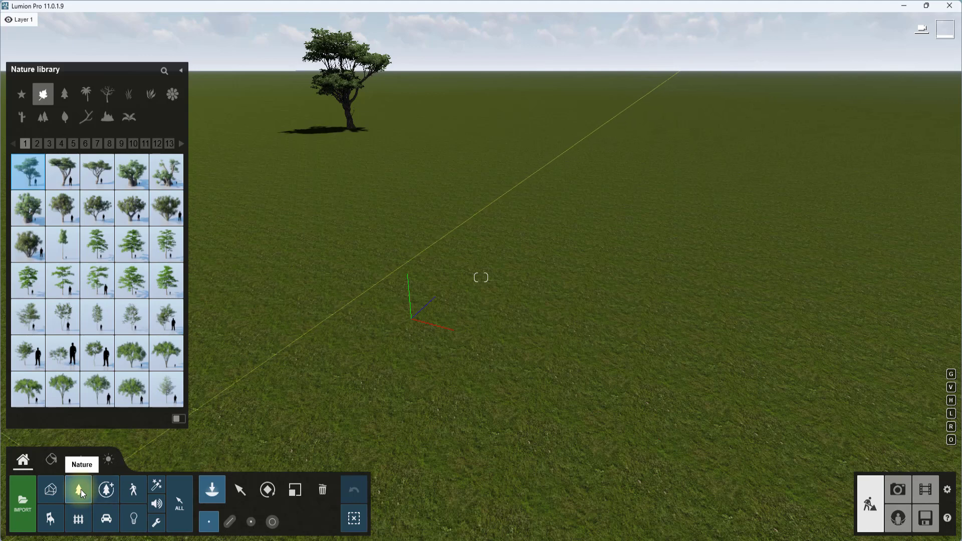
mouse_move(81, 497)
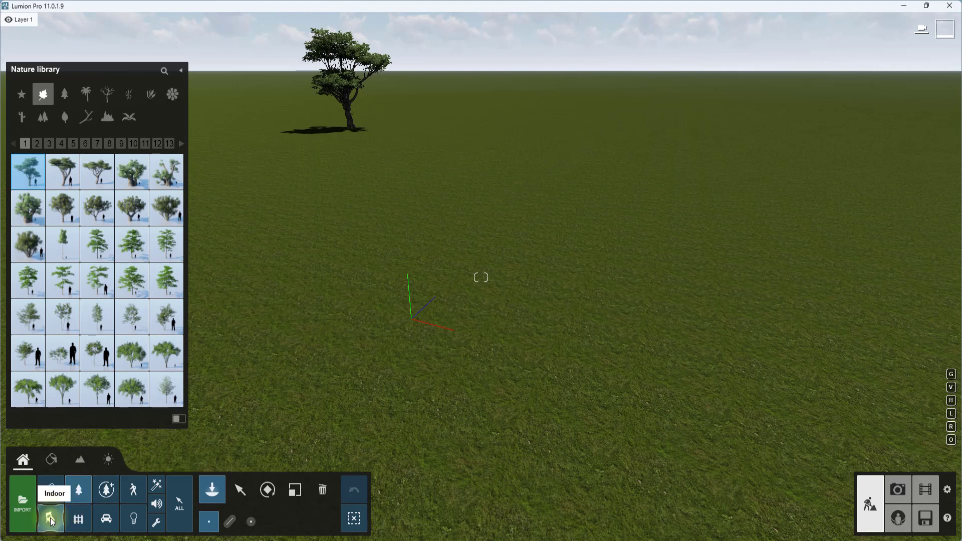
- Place a dark armchair from the Indoor library near the tree and switch to the Select tool
left_click(50, 519)
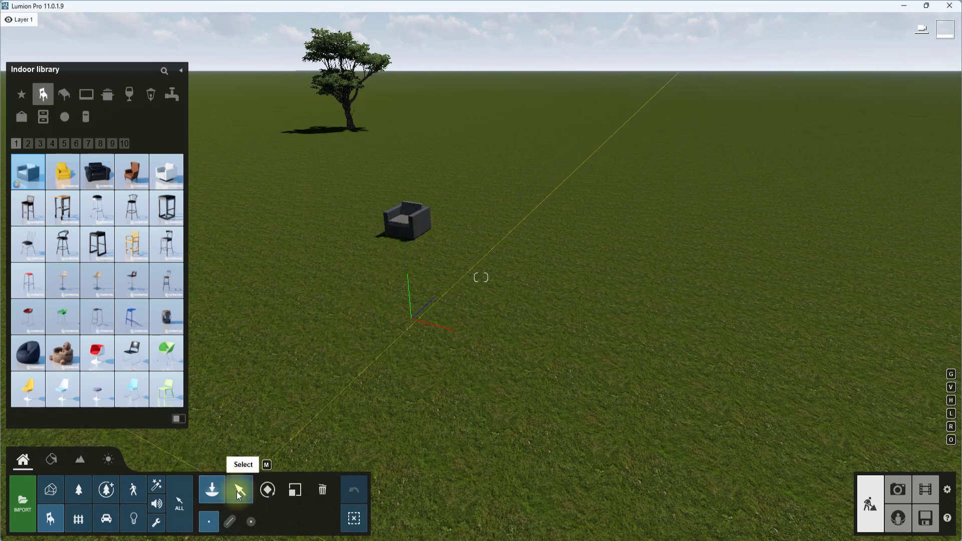
left_click(406, 219)
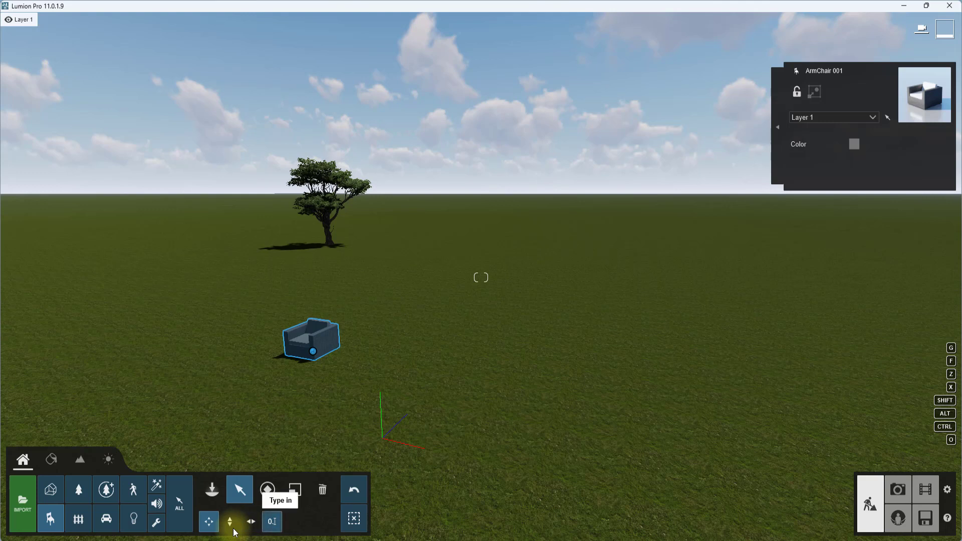
mouse_move(266, 489)
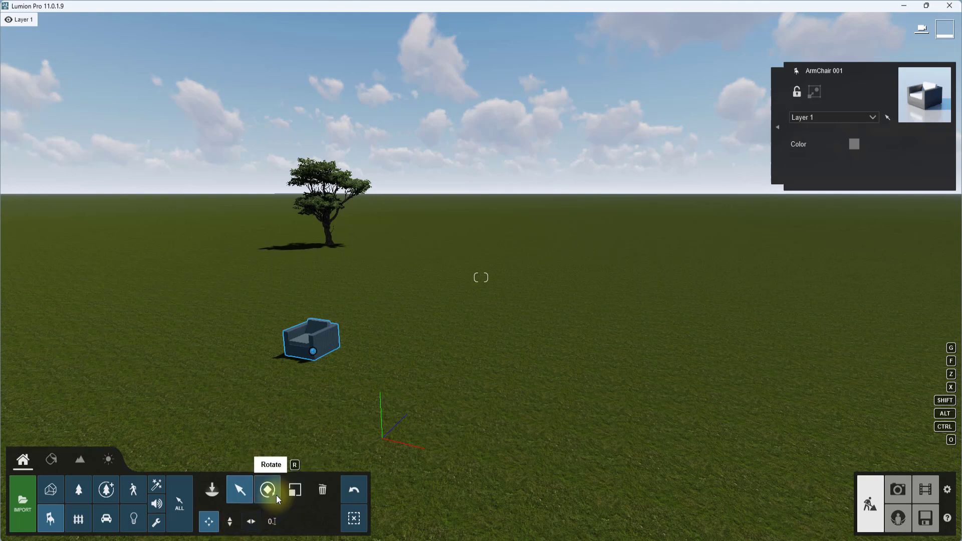
- Rotate and scale the armchair, delete it, then restore it with Undo Delete
left_click(266, 489)
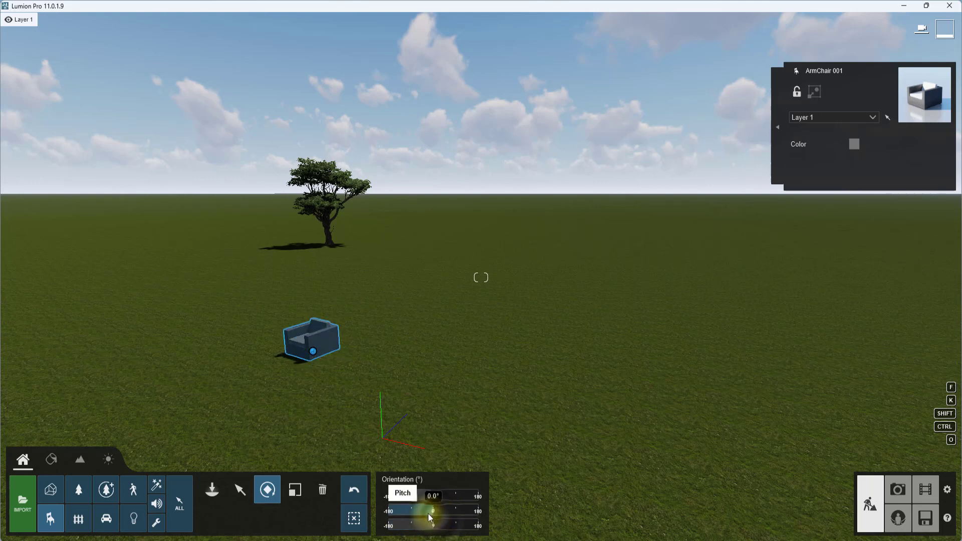
left_click(294, 490)
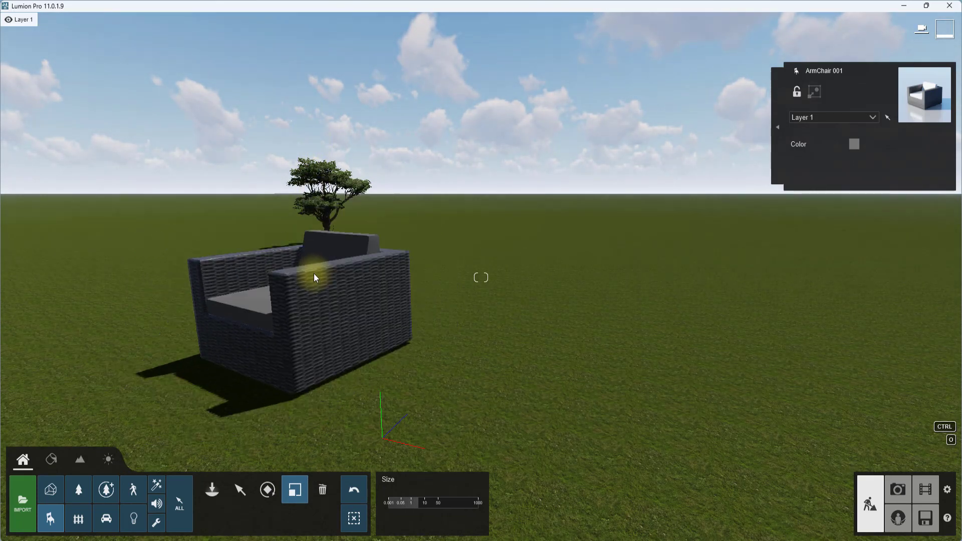
left_click(322, 489)
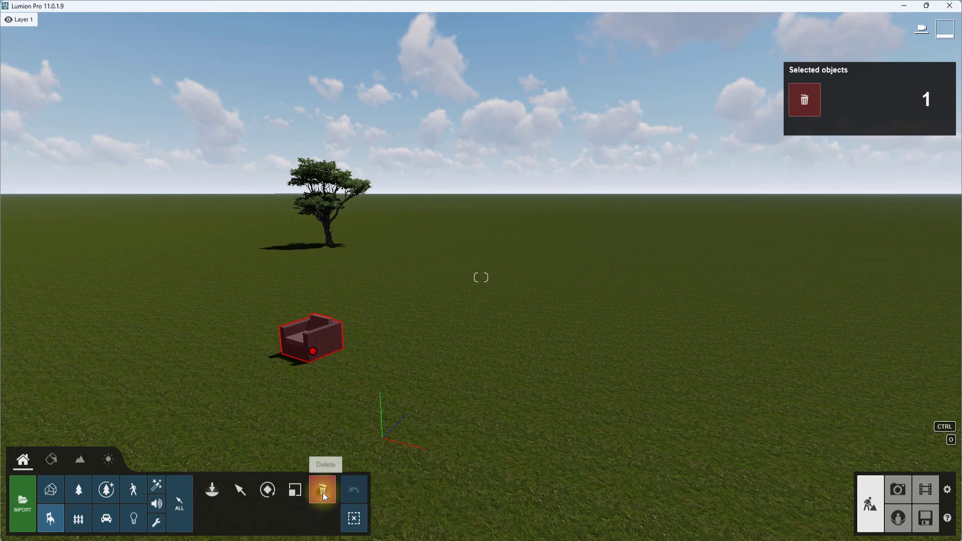
left_click(322, 489)
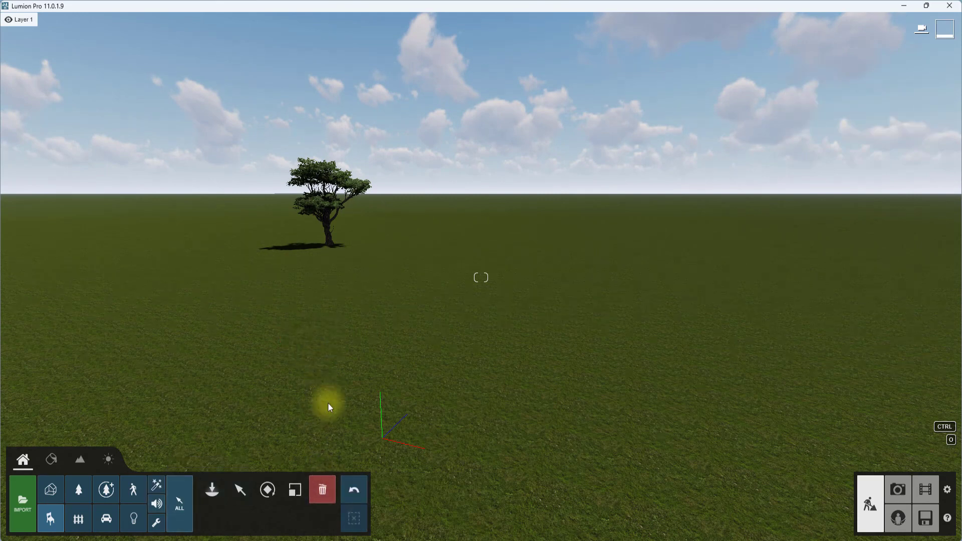
mouse_move(354, 490)
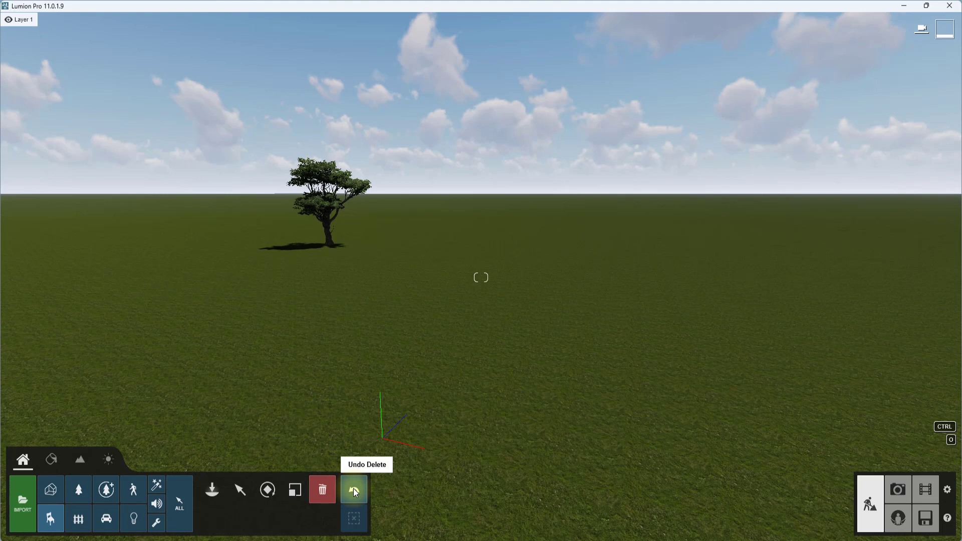
left_click(354, 489)
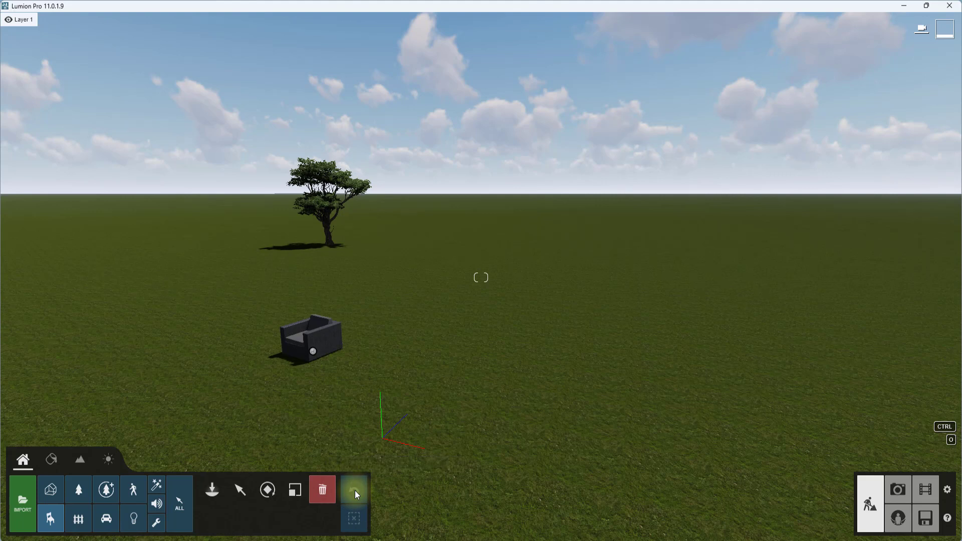
mouse_move(179, 504)
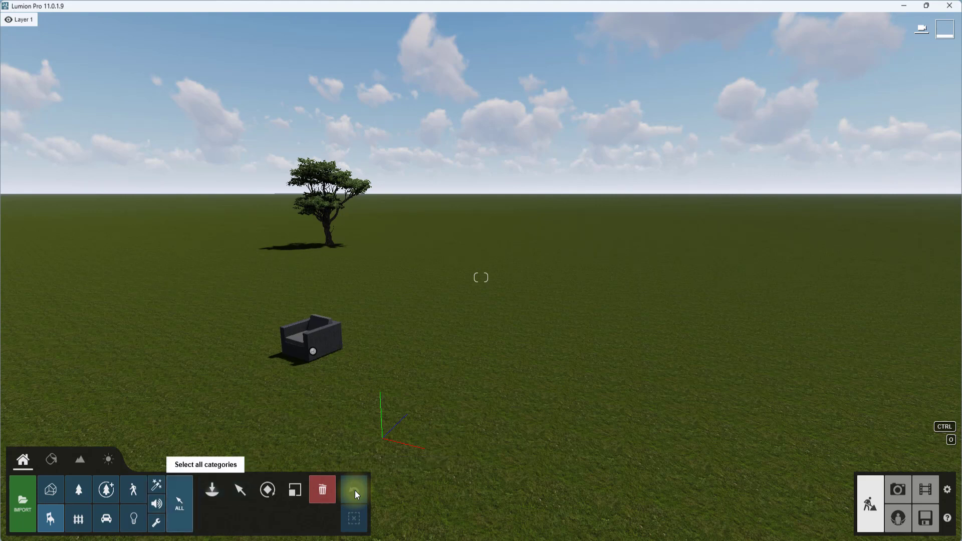
left_click(311, 338)
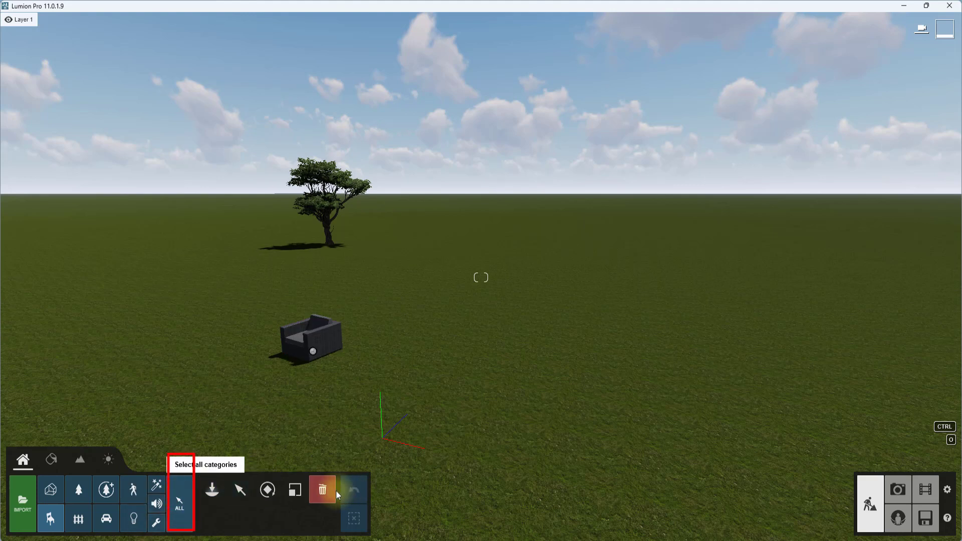
mouse_move(179, 498)
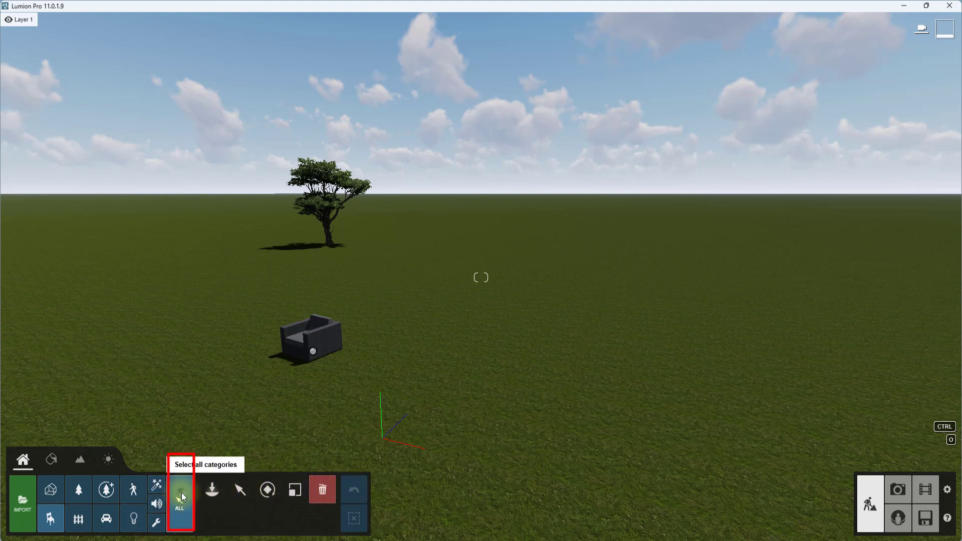
- Select the tree and the armchair across all categories and delete both from the scene
left_click(240, 489)
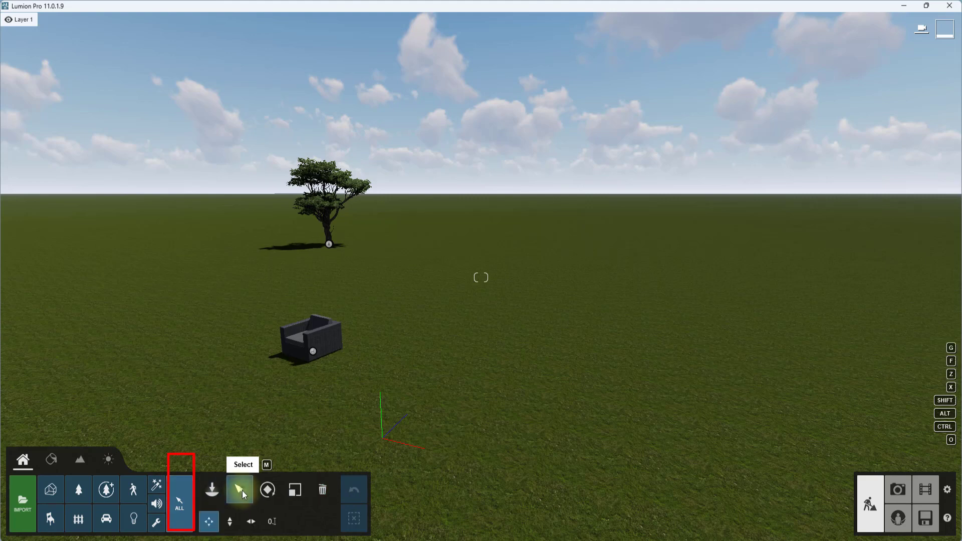
left_click(329, 239)
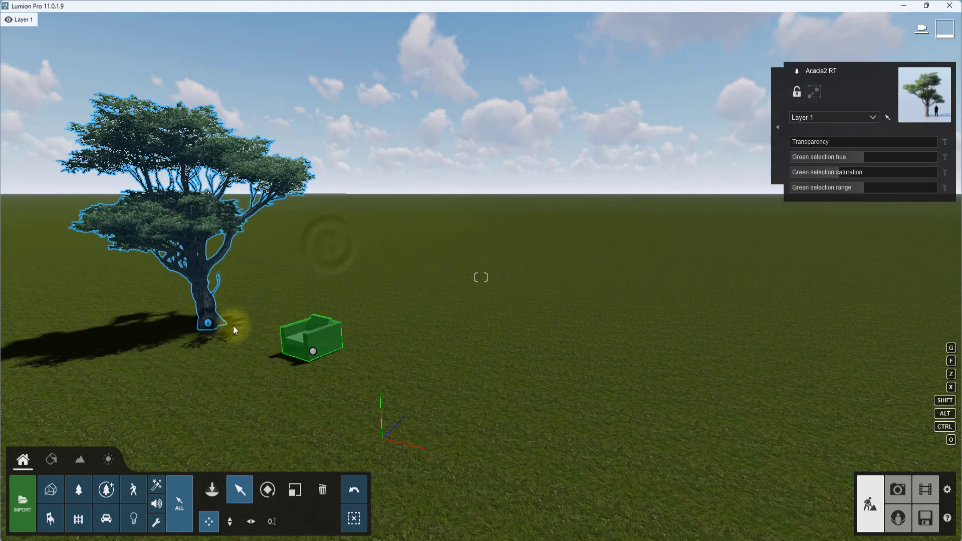
left_click(312, 352)
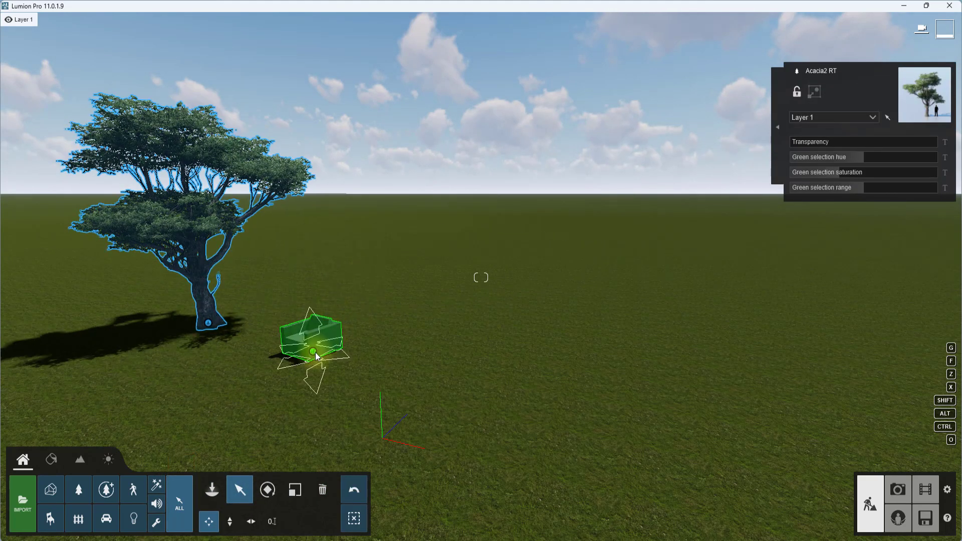
left_click(50, 518)
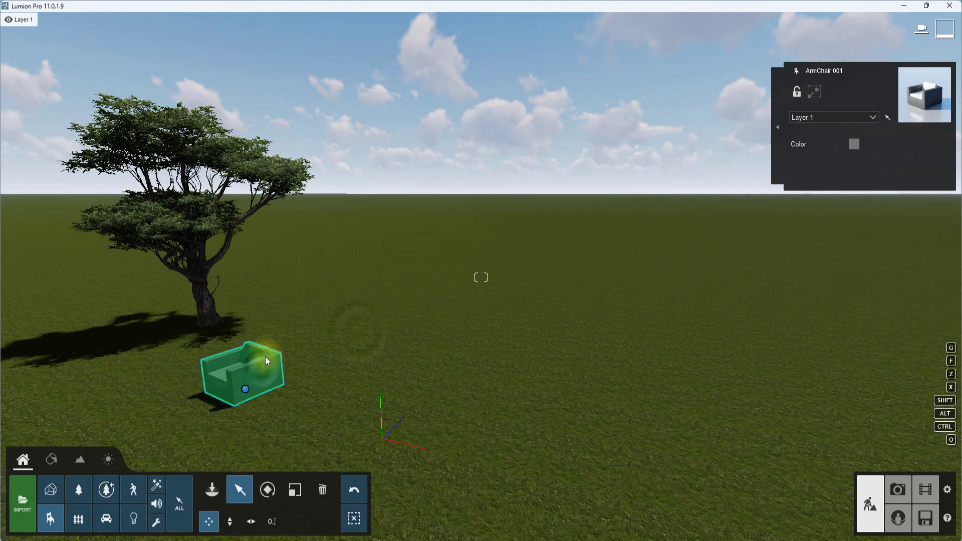
mouse_move(322, 490)
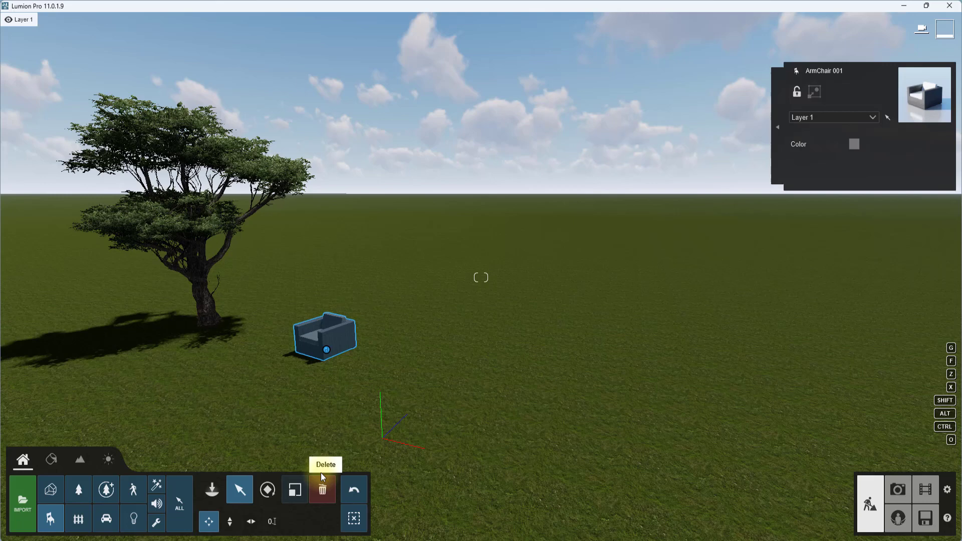
left_click(322, 491)
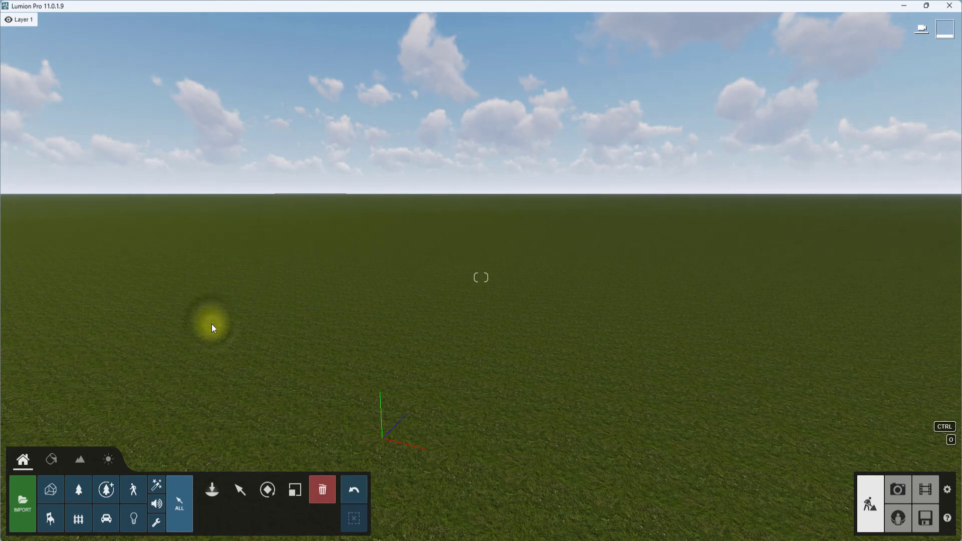
mouse_move(50, 490)
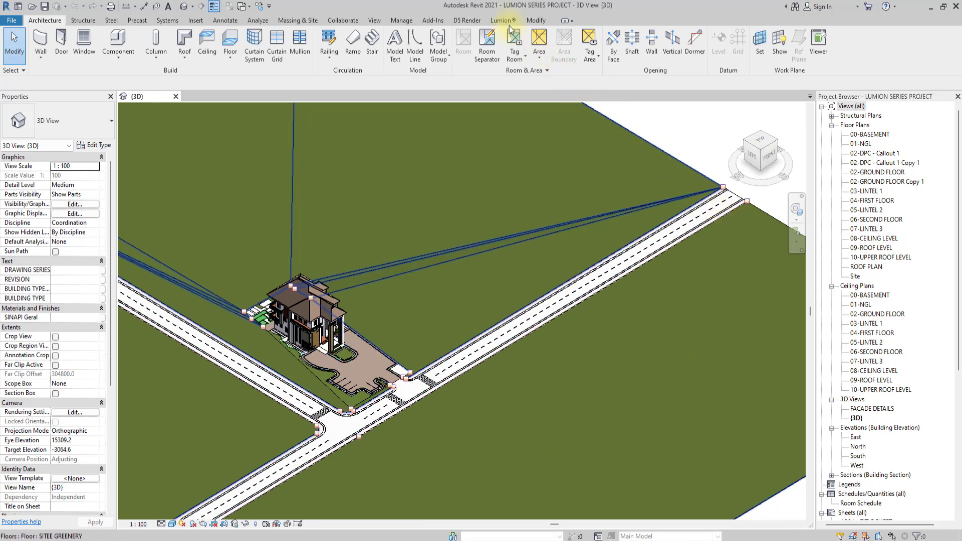
mouse_move(503, 20)
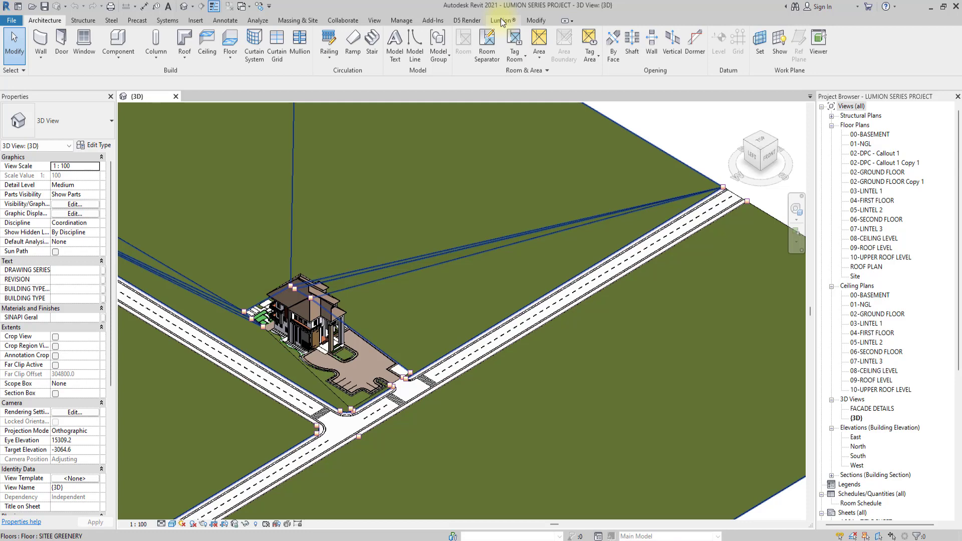
- Bring up the Export to Lumion dialog from Revit's Lumion ribbon
left_click(503, 21)
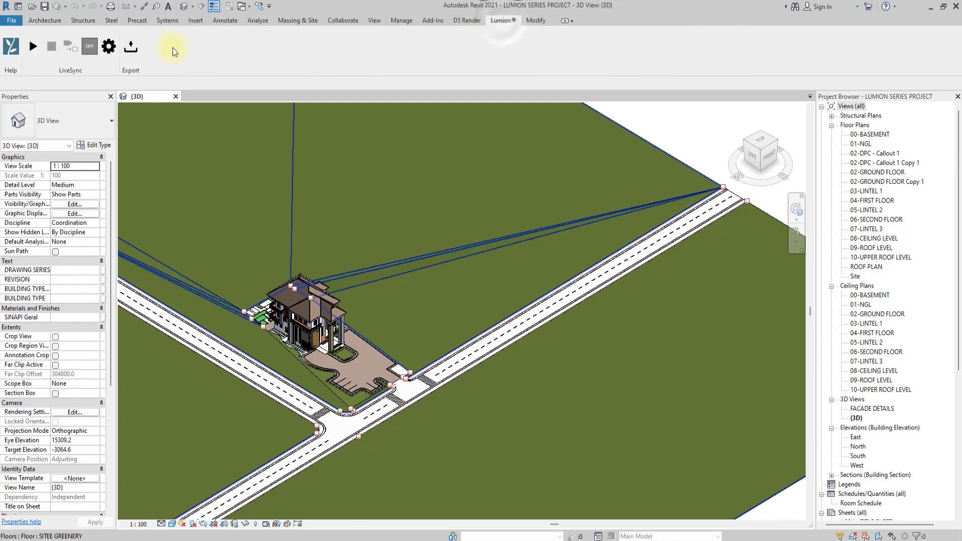
left_click(130, 47)
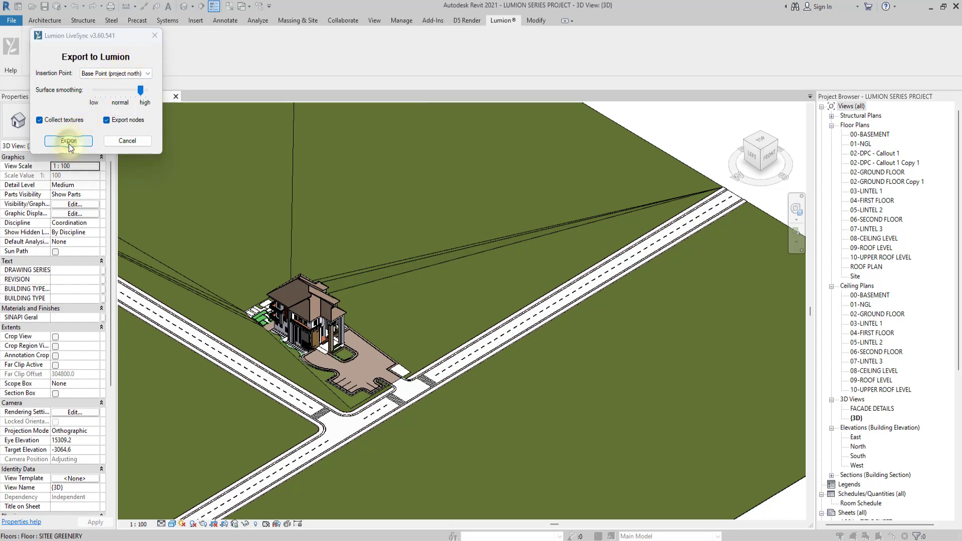
- Start the export and browse to Storage HDD > YOUTUBE ARCHITECT PIPERR > 2023 > 01-LUMION SERIES
left_click(68, 141)
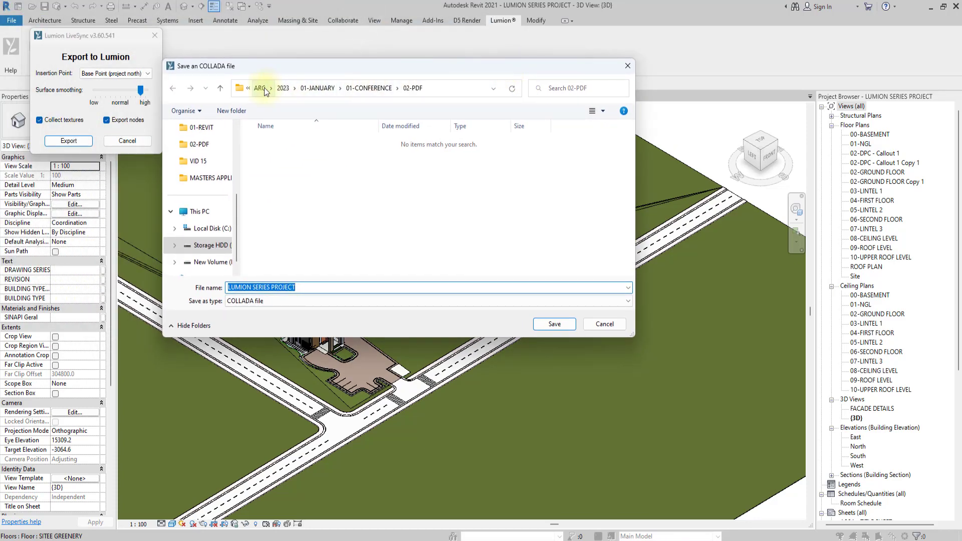
left_click(261, 88)
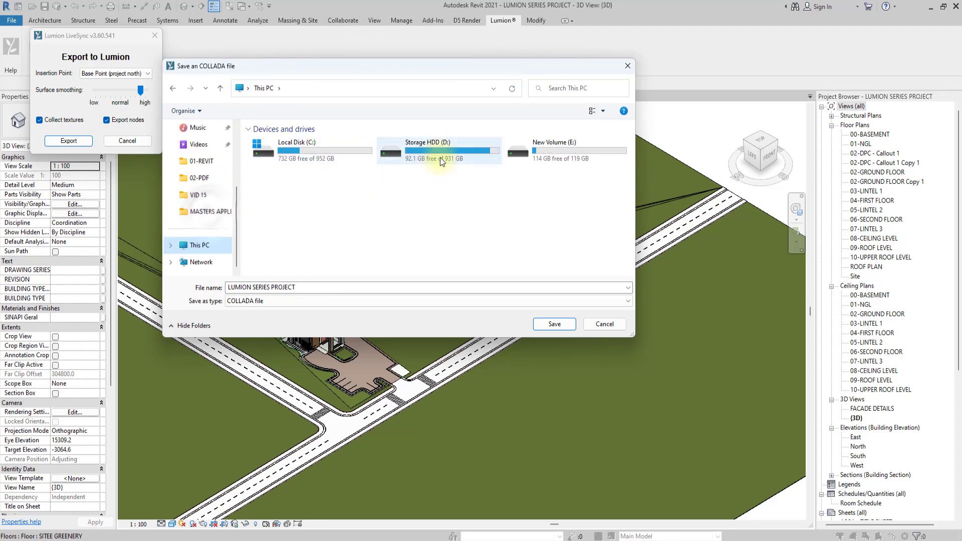
double_click(441, 150)
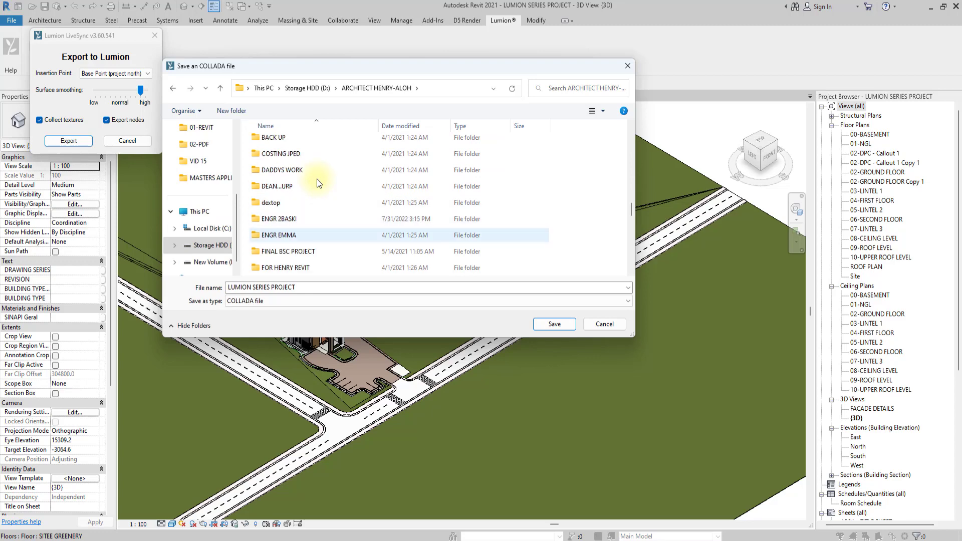
scroll("down", 3)
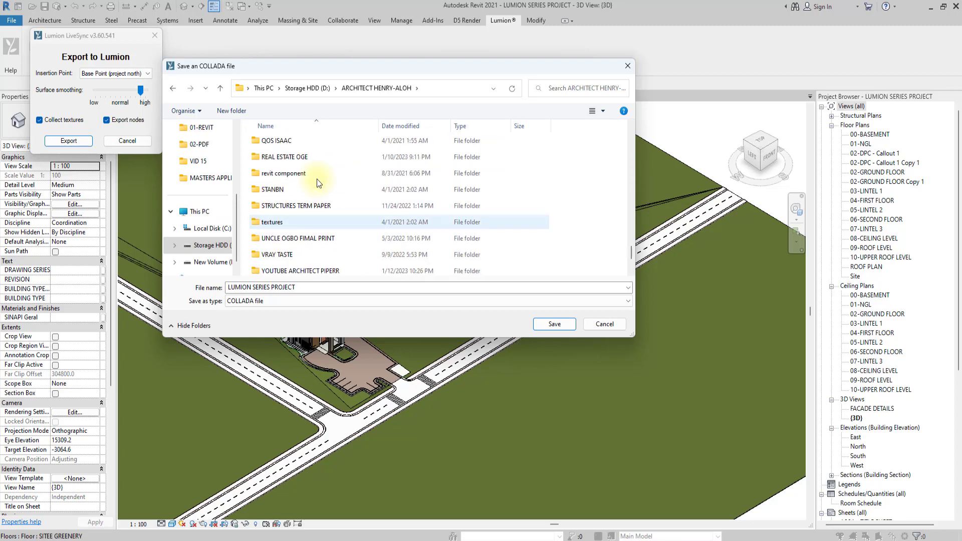
double_click(301, 271)
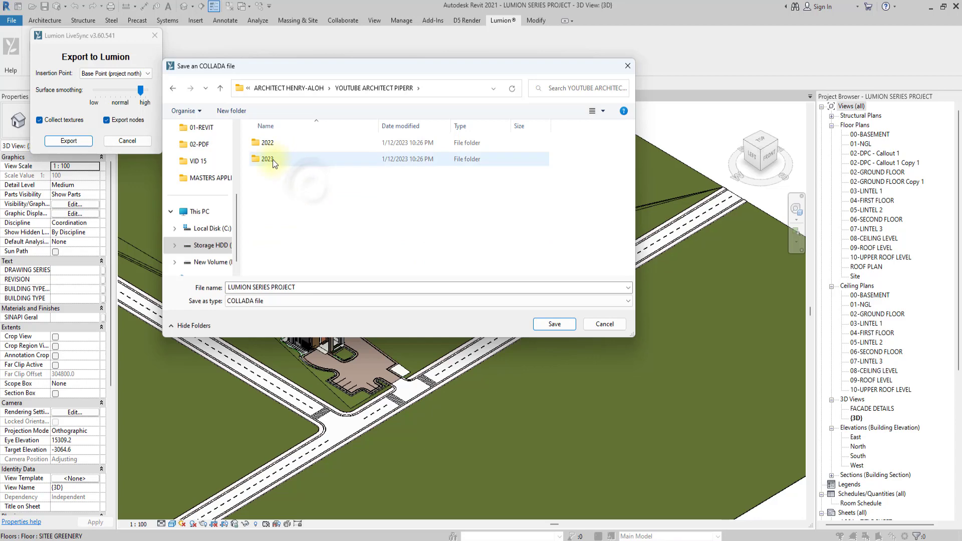
double_click(267, 158)
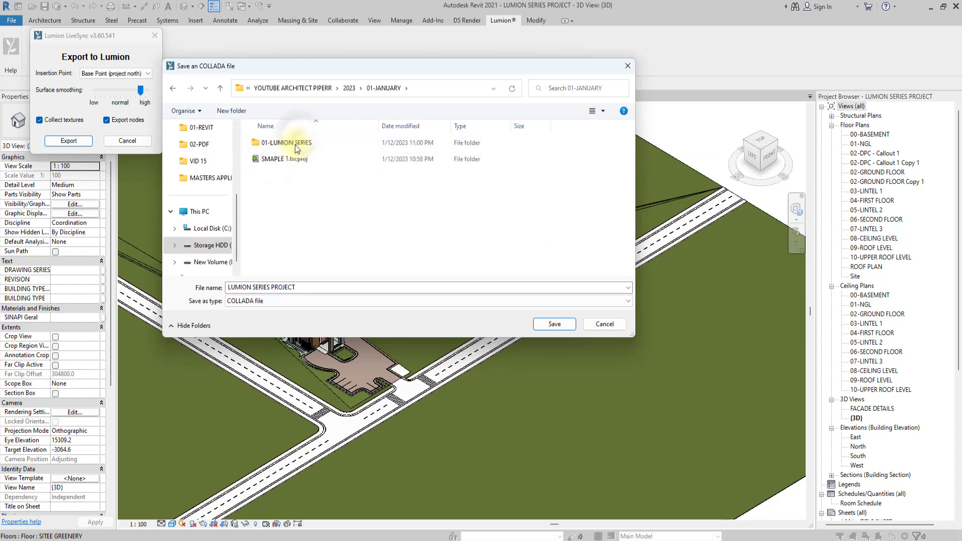
left_click(286, 142)
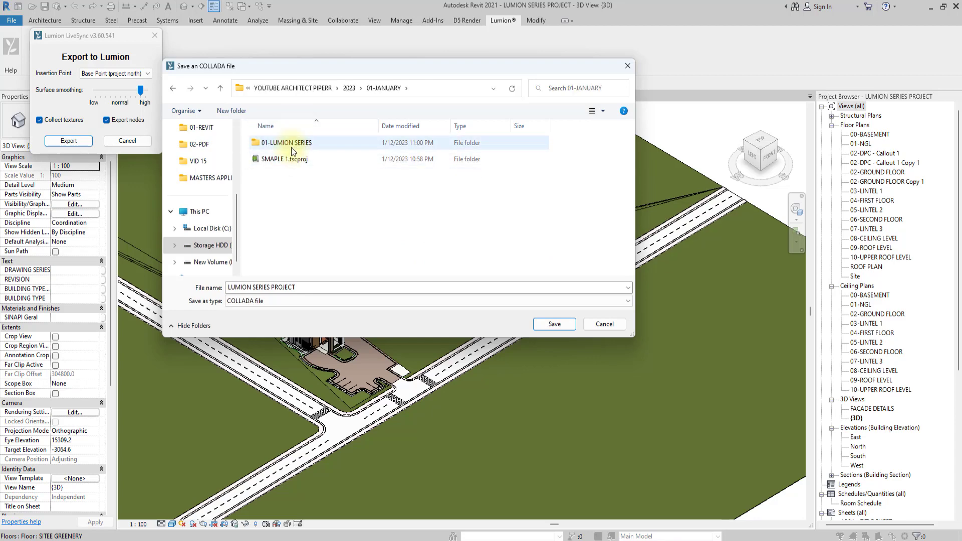
double_click(285, 142)
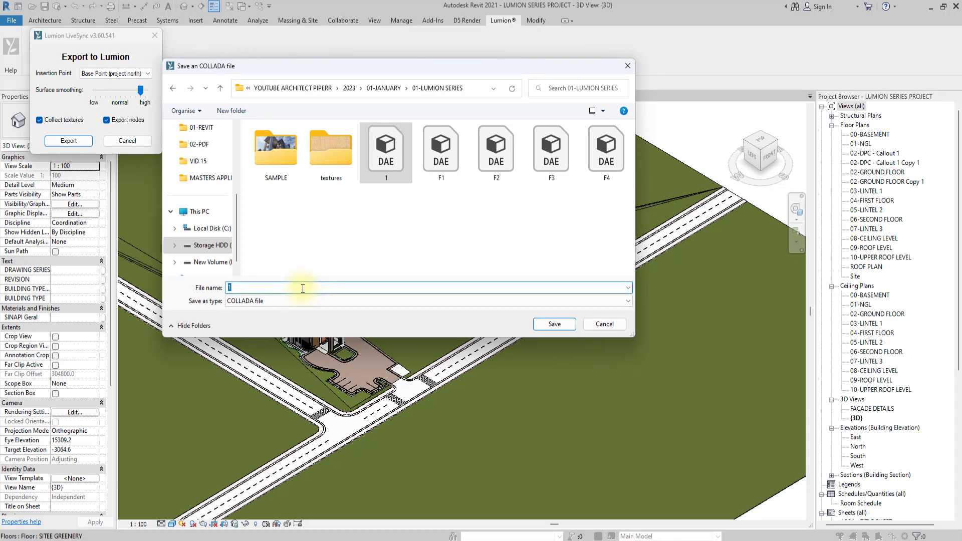
- Name the COLLADA export duplex1 and save it into the 01-LUMION SERIES folder
type("0")
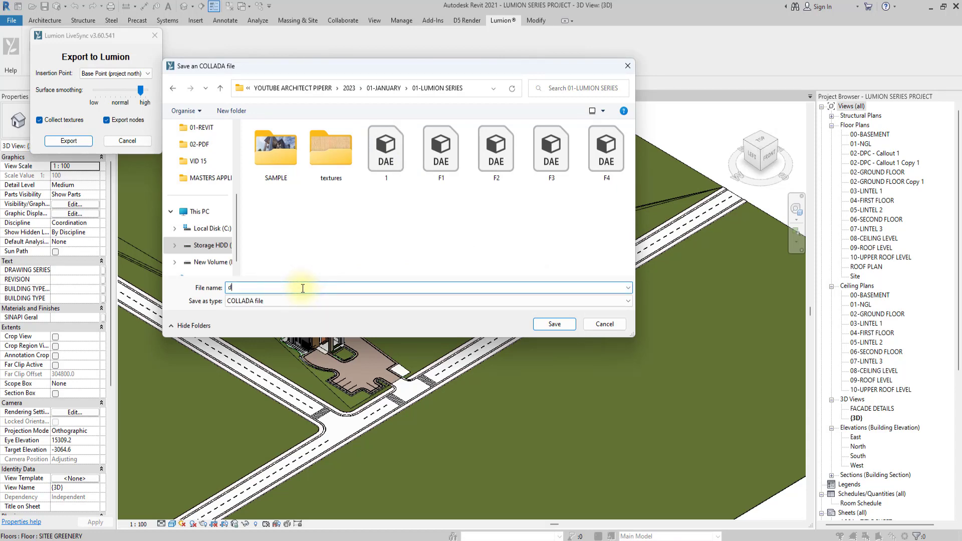
type("duplexv")
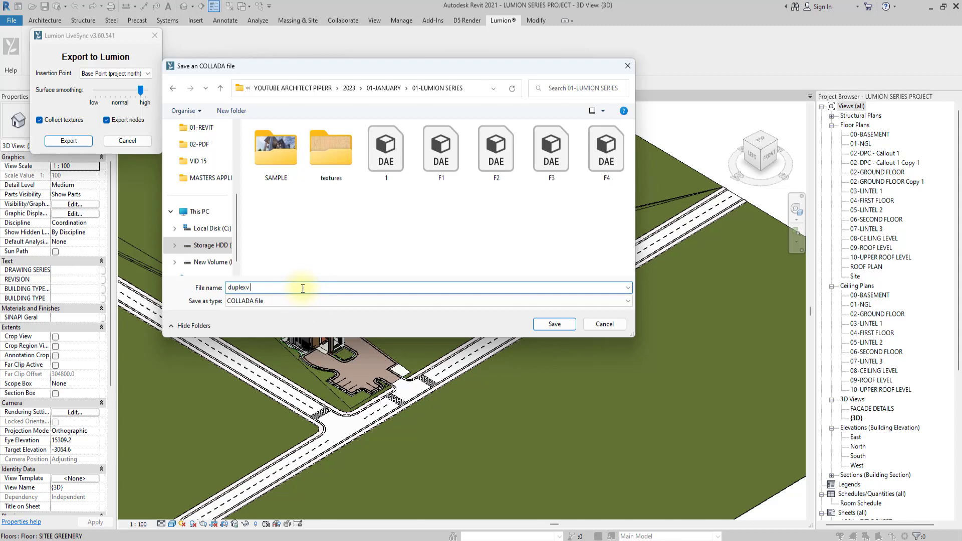
key("Backspace")
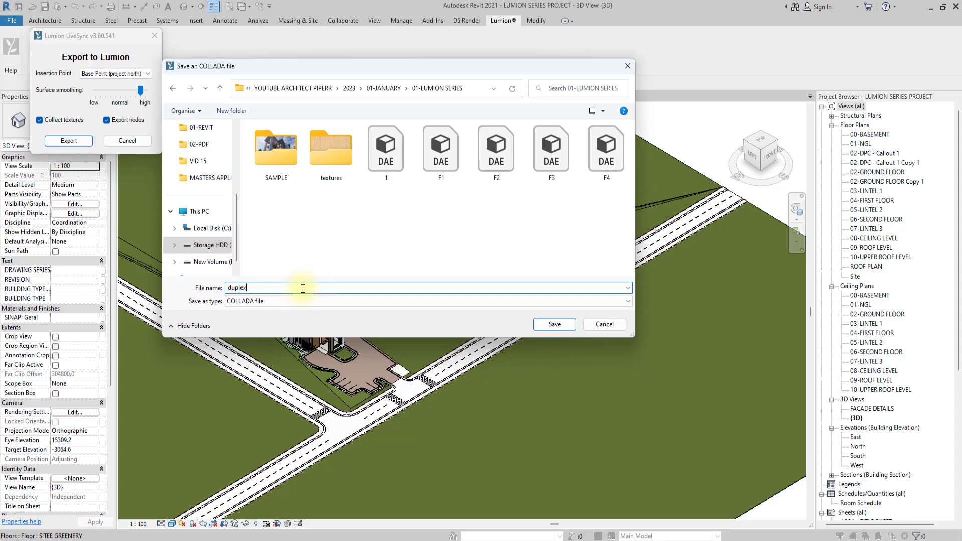
type("1")
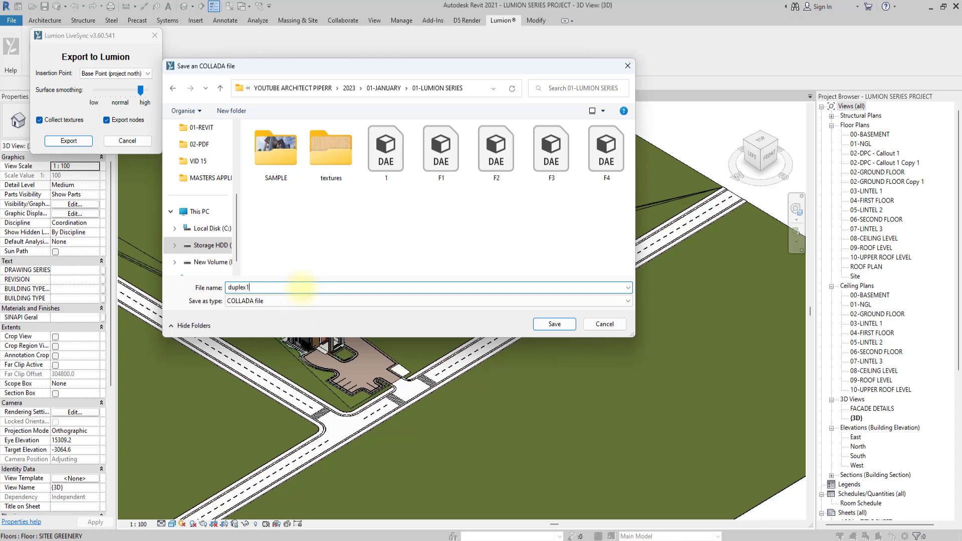
left_click(554, 323)
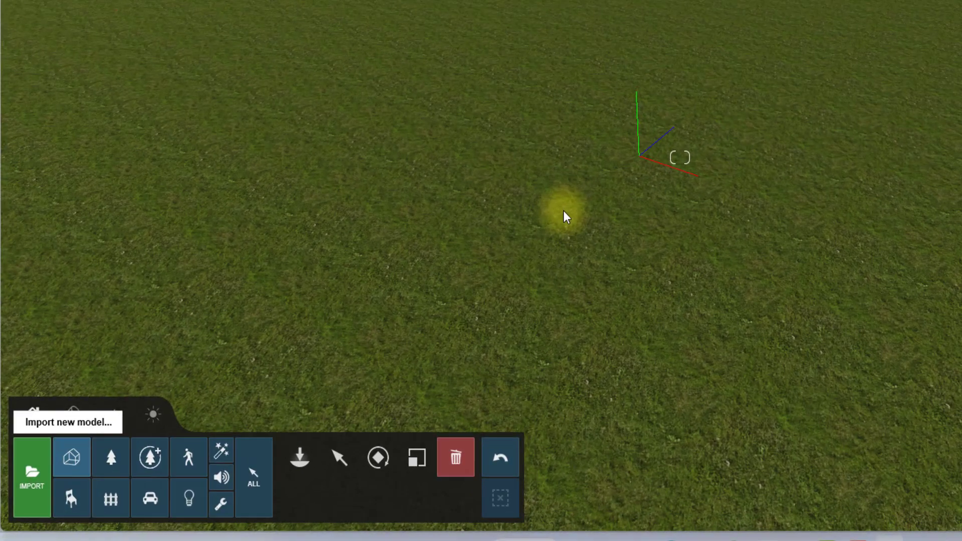
- Bring up Lumion's import model file picker listing the new duplex1 DAE file
left_click(299, 457)
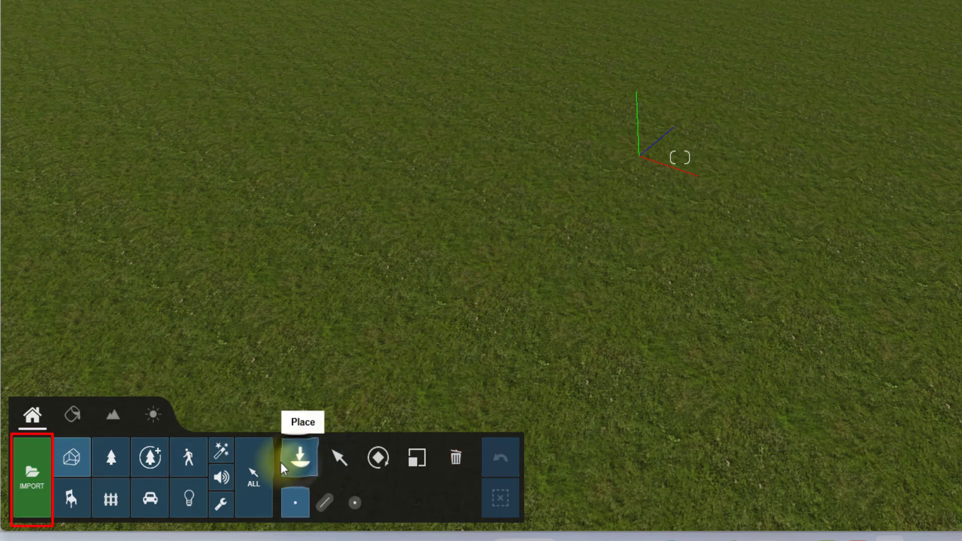
left_click(31, 480)
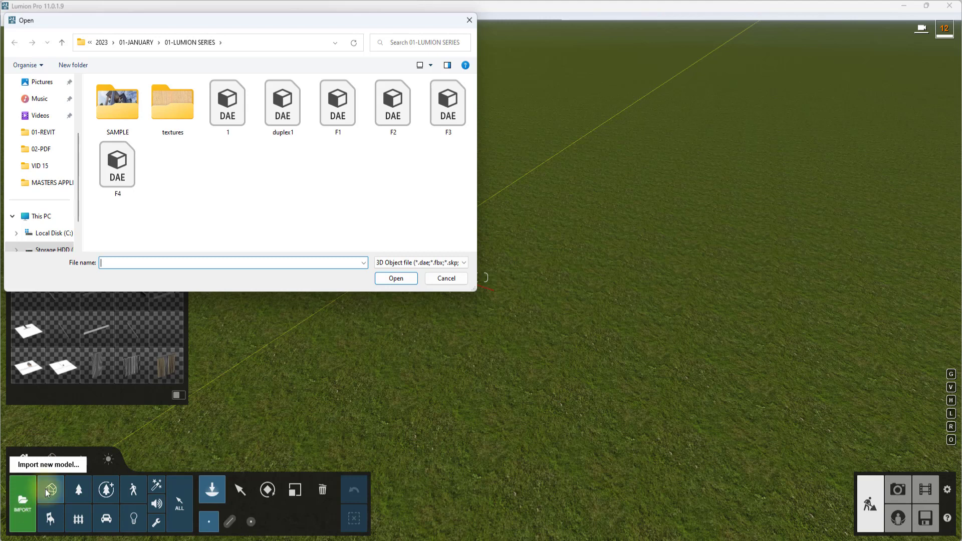
left_click(445, 278)
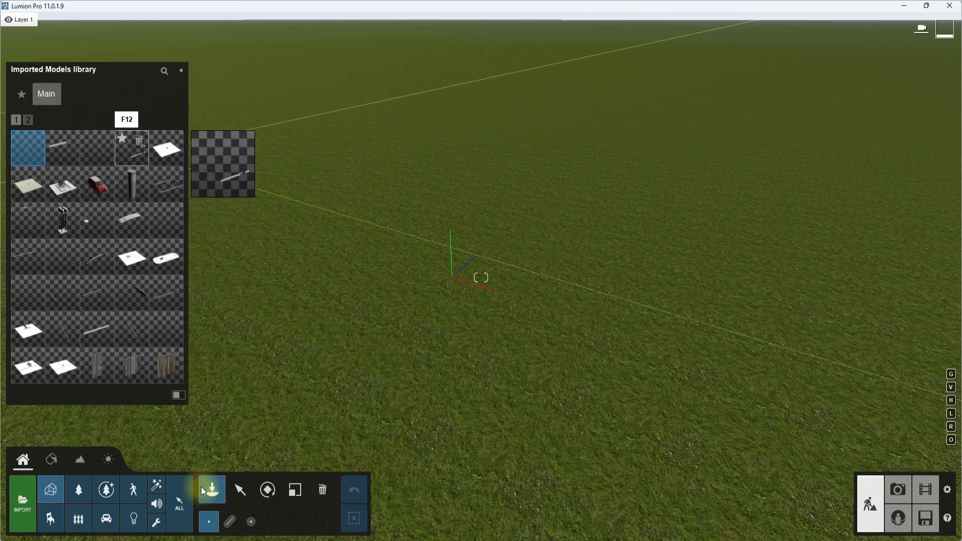
left_click(352, 267)
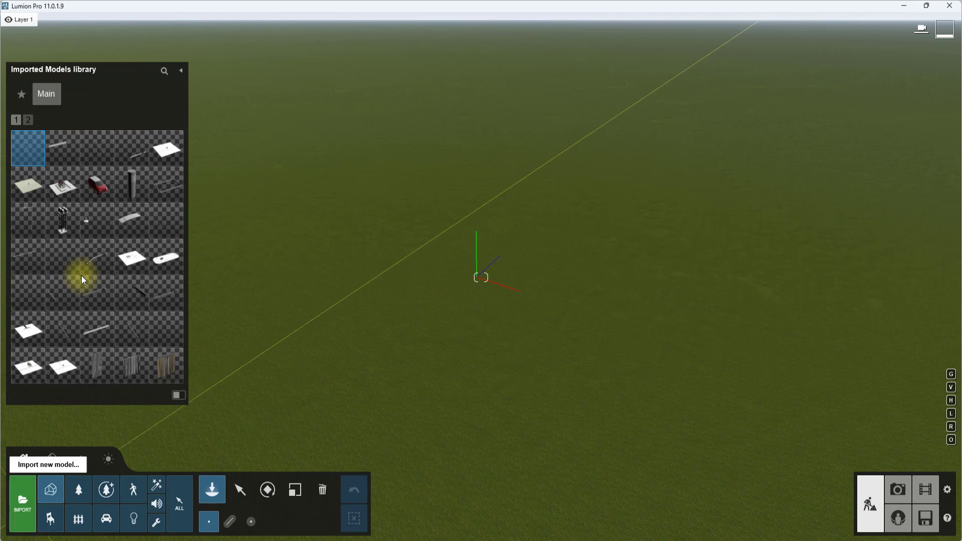
left_click(22, 501)
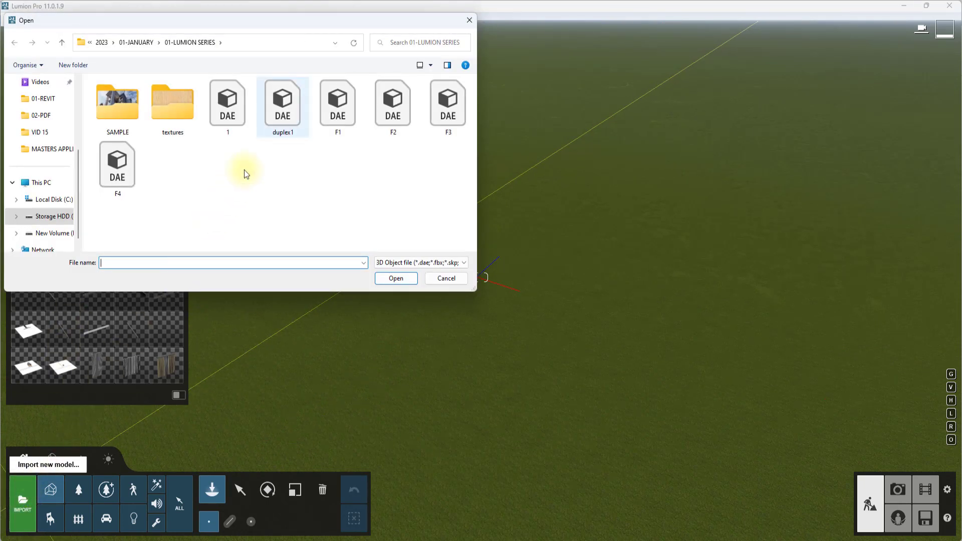
- Import duplex1.dae and confirm the Import model settings to load the duplex house
double_click(281, 102)
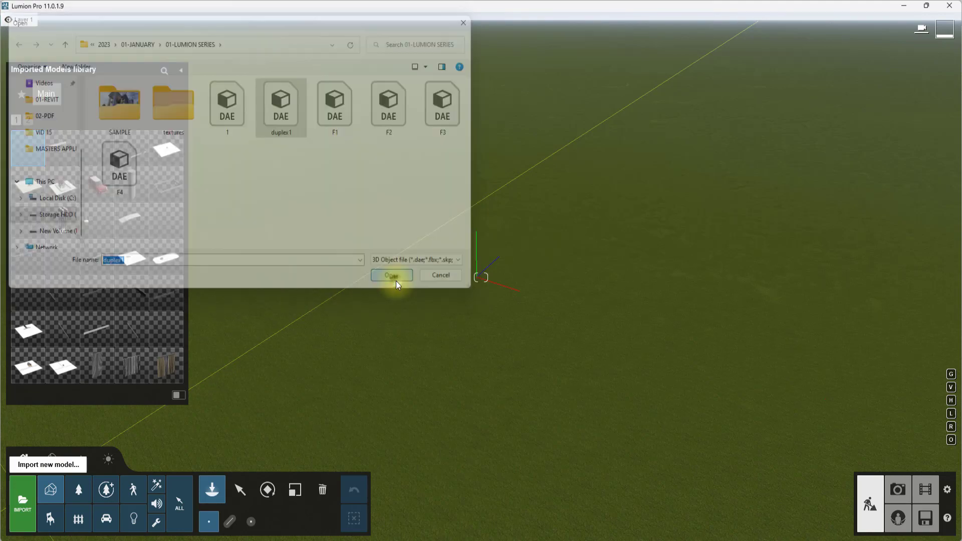
left_click(392, 275)
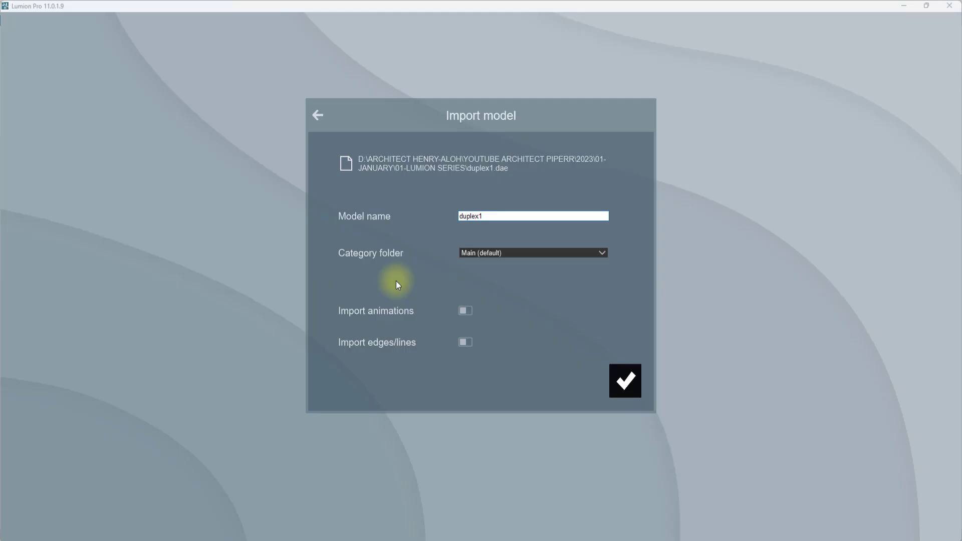
left_click(625, 381)
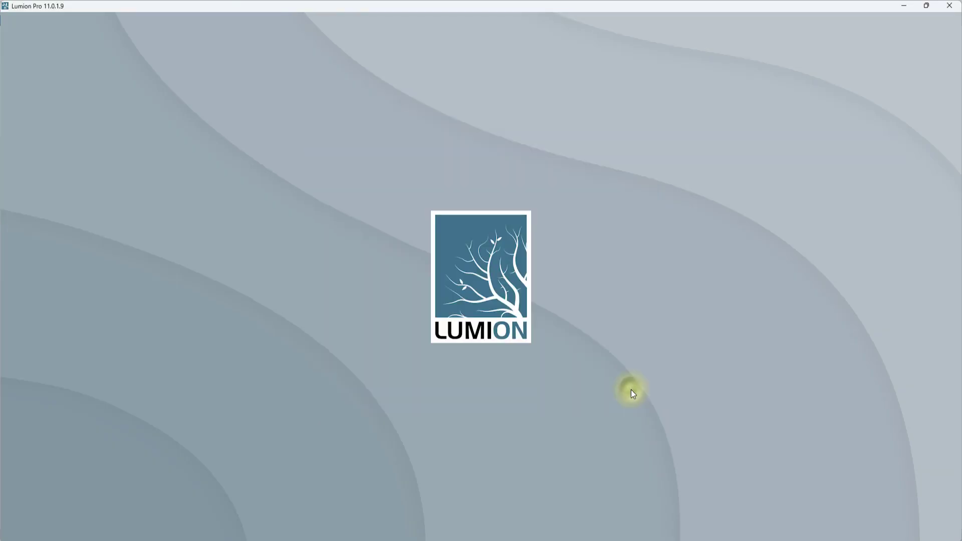
mouse_move(257, 61)
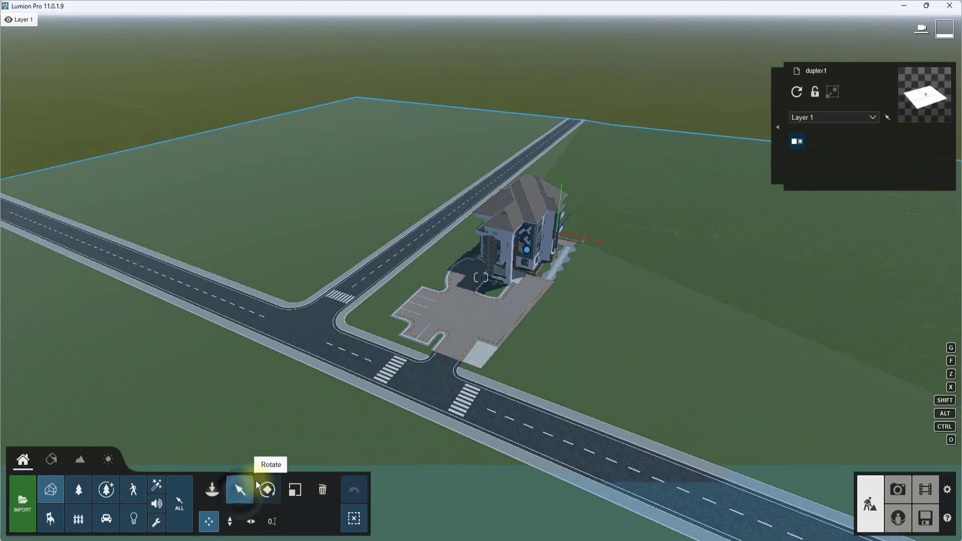
left_click(267, 490)
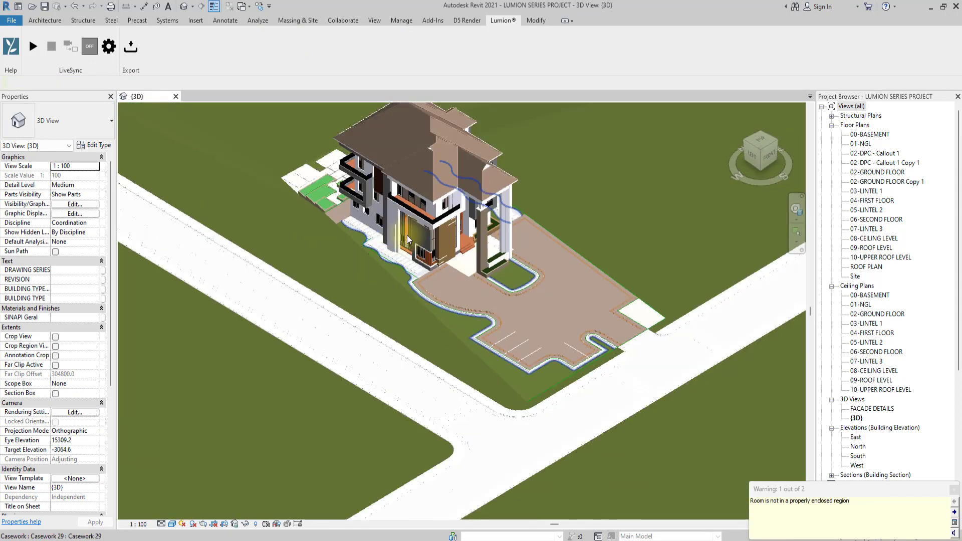
- Run the COLLADA export from Revit's Lumion tab, overwriting the existing duplex1 file
left_click(130, 47)
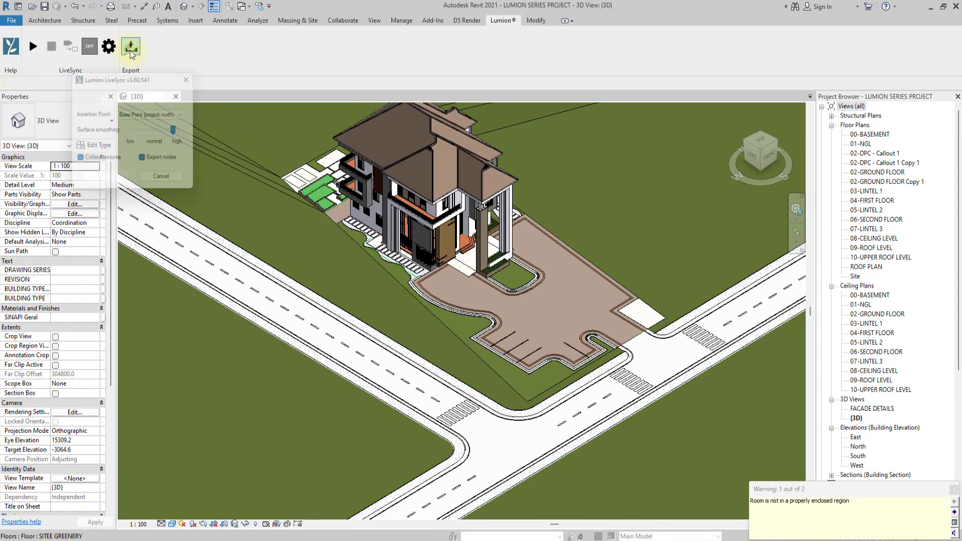
left_click(130, 46)
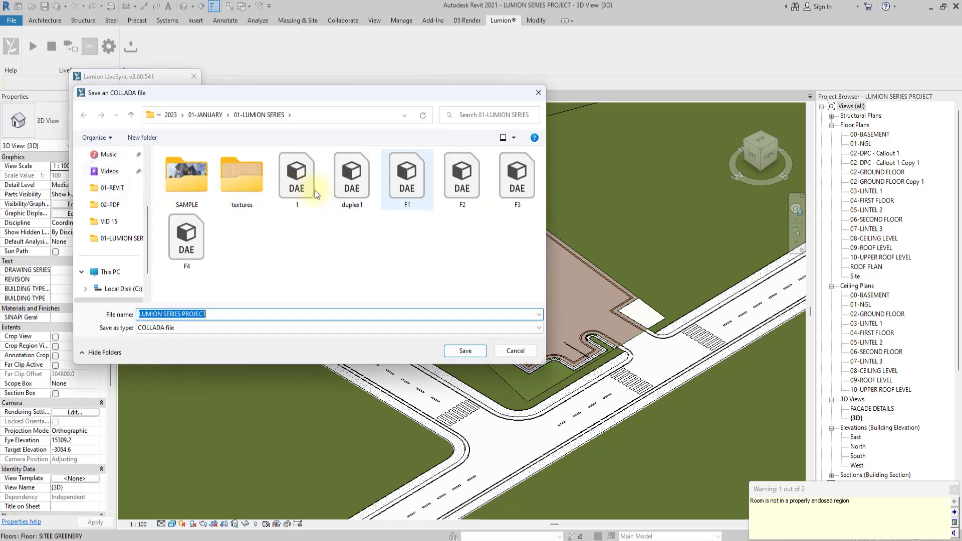
left_click(464, 351)
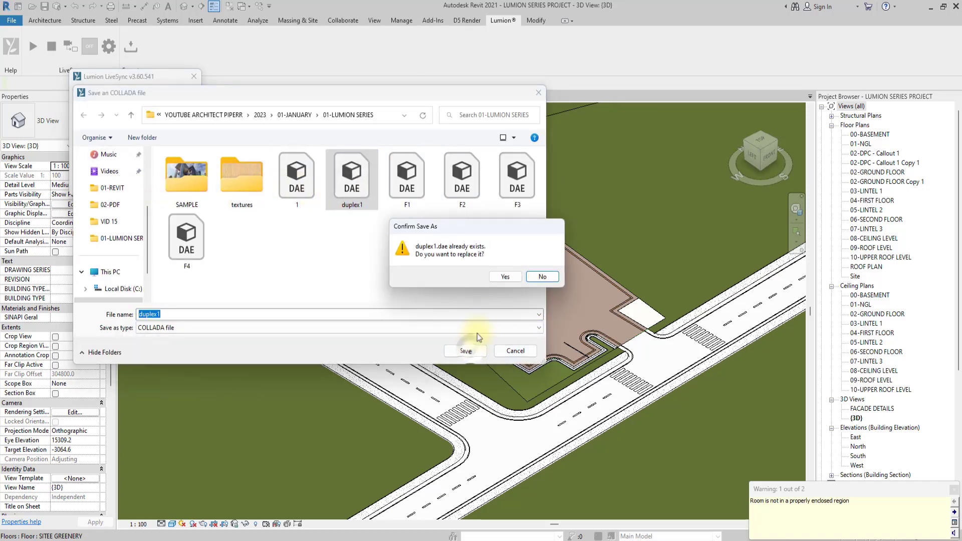
left_click(504, 277)
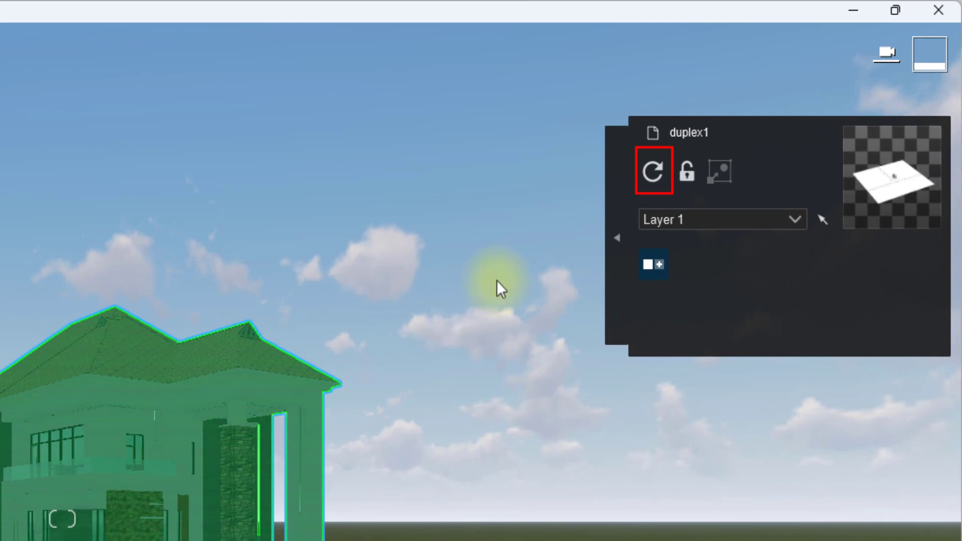
- Re-import the selected duplex1 model so Lumion picks up the re-exported house
left_click(651, 172)
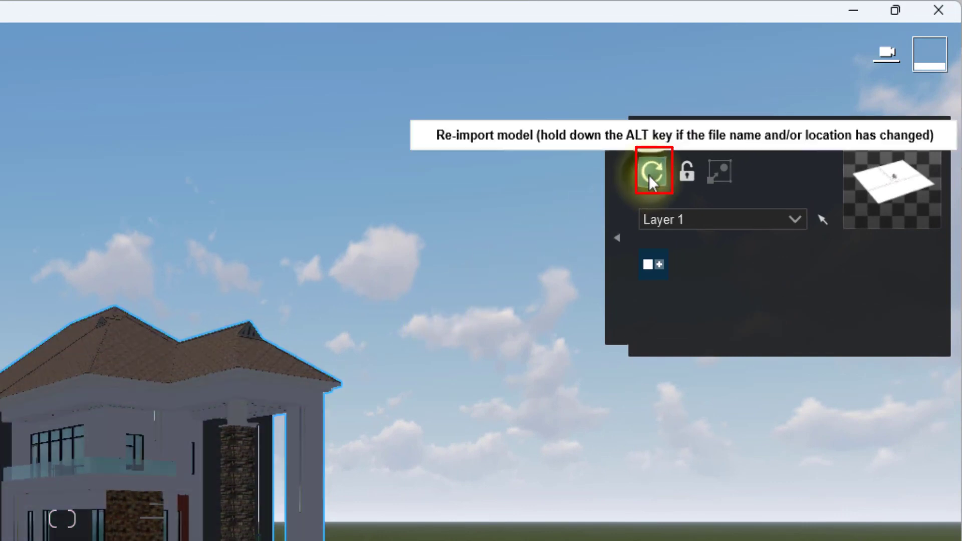